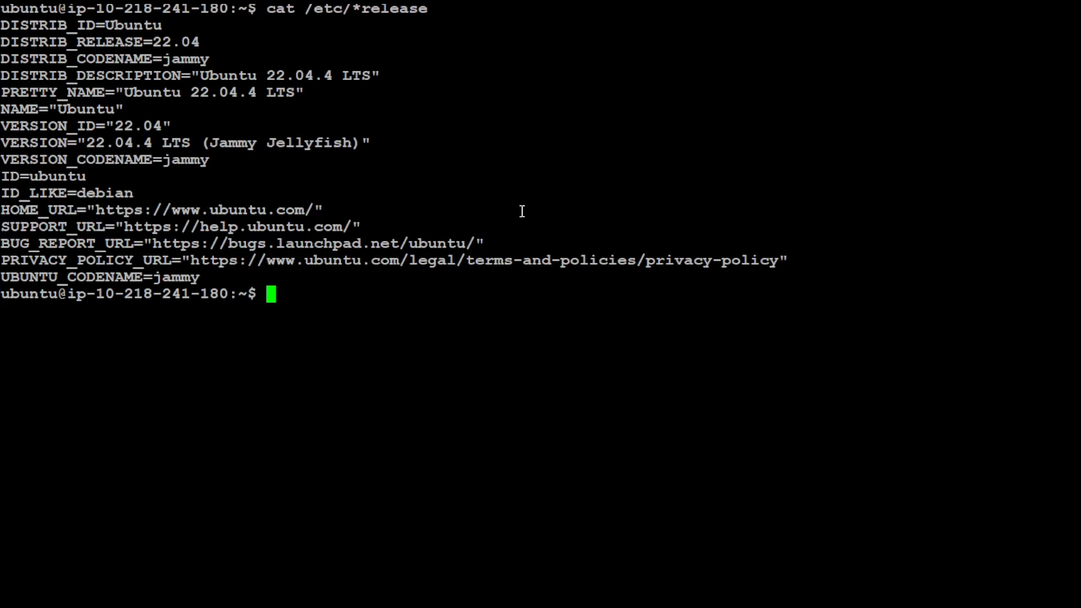
{"action": "mouse_move", "coordinate": [533, 208]}
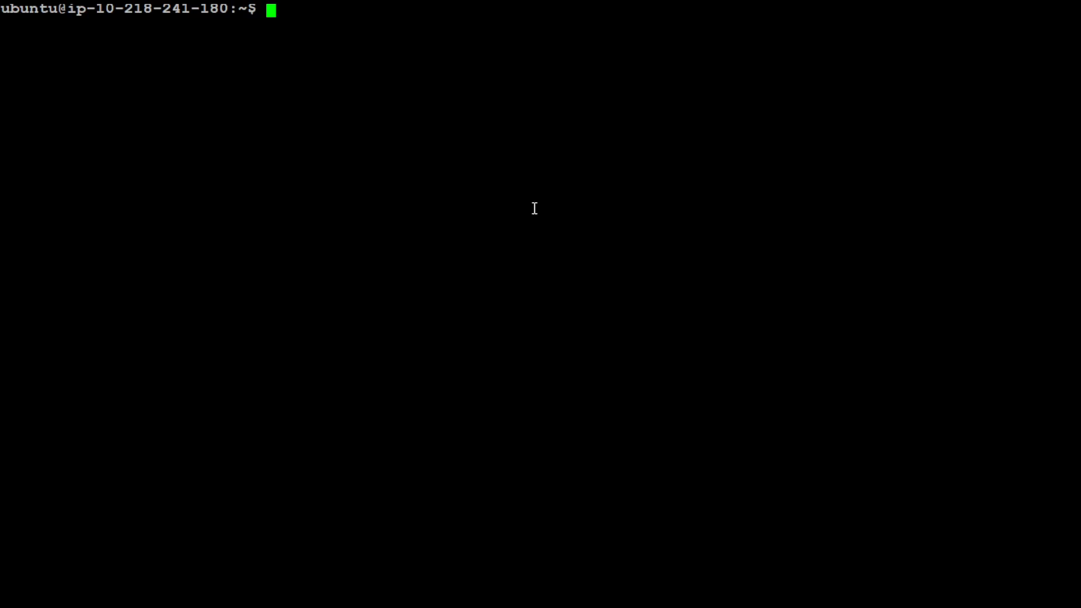
{"action": "type", "text": "ollama lis"}
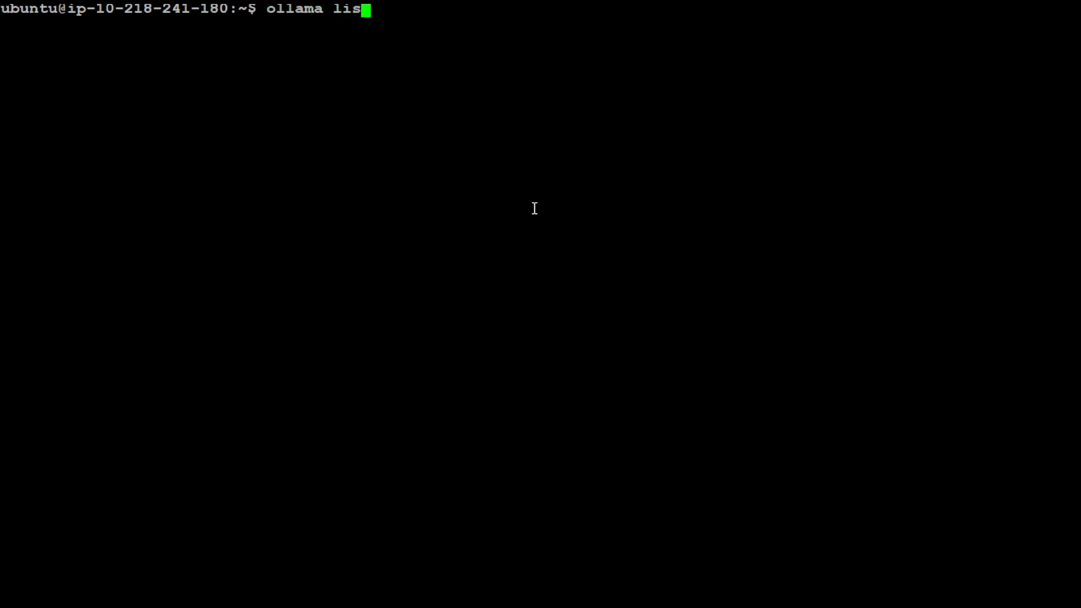
{"action": "key", "text": "Return"}
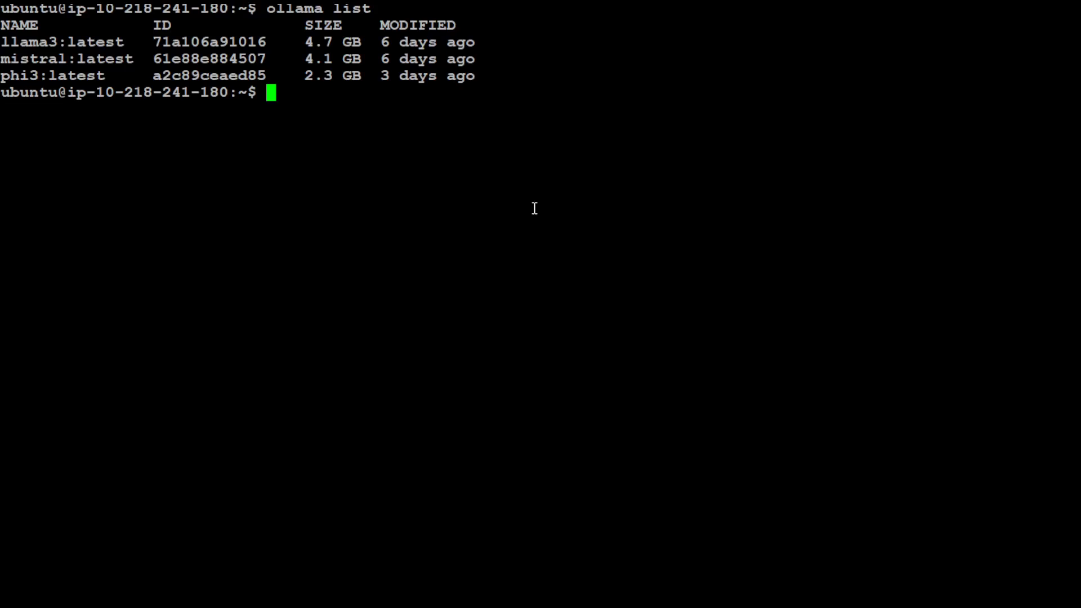
{"action": "type", "text": "ollama"}
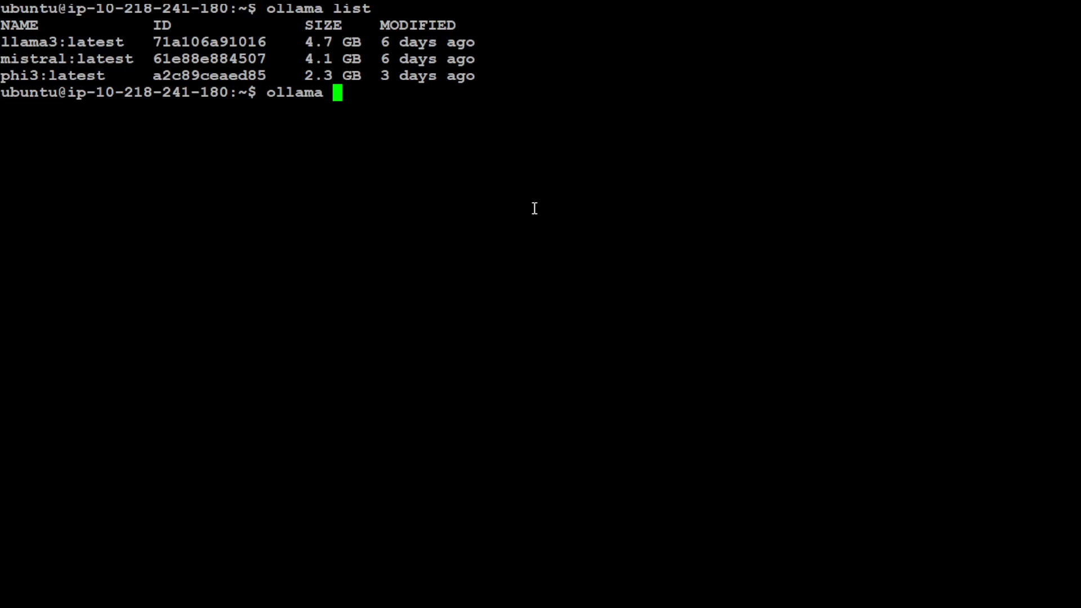
{"action": "type", "text": "run llama3"}
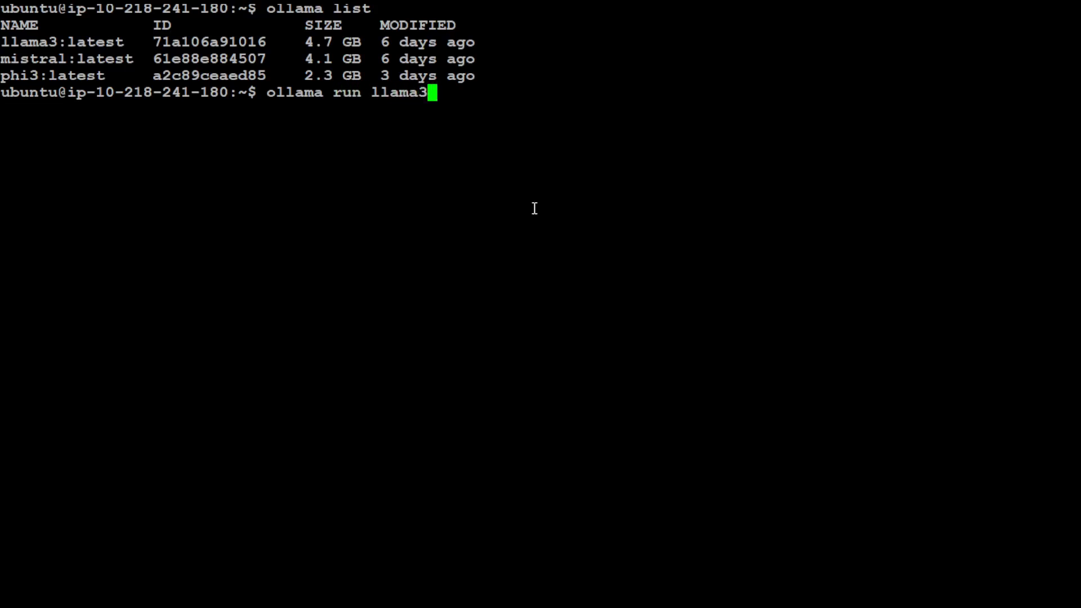
{"action": "key", "text": "ctrl+c"}
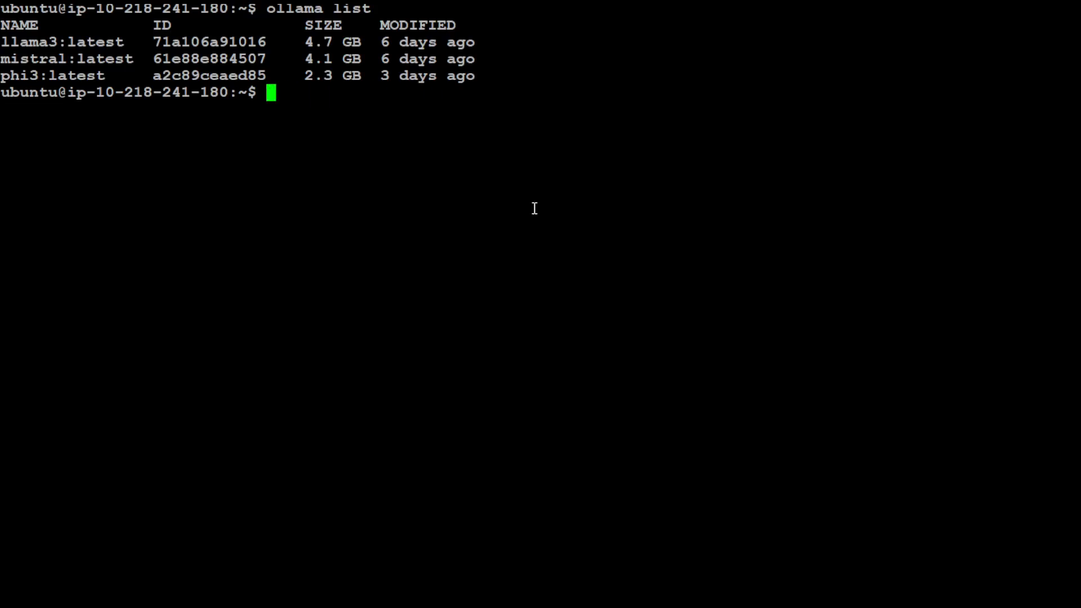
{"action": "type", "text": "clea"}
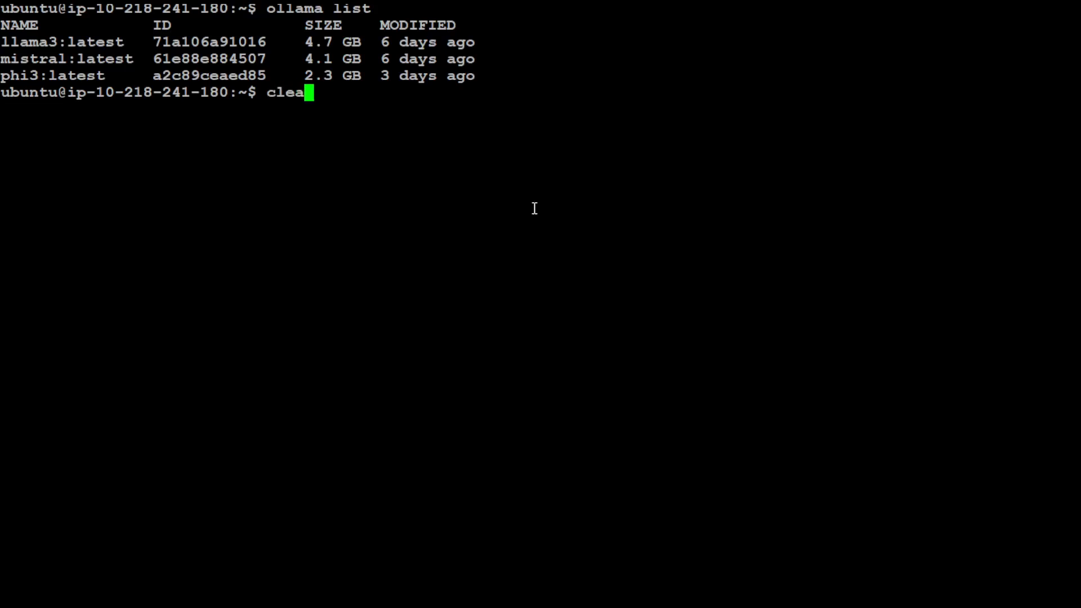
{"action": "key", "text": "Return"}
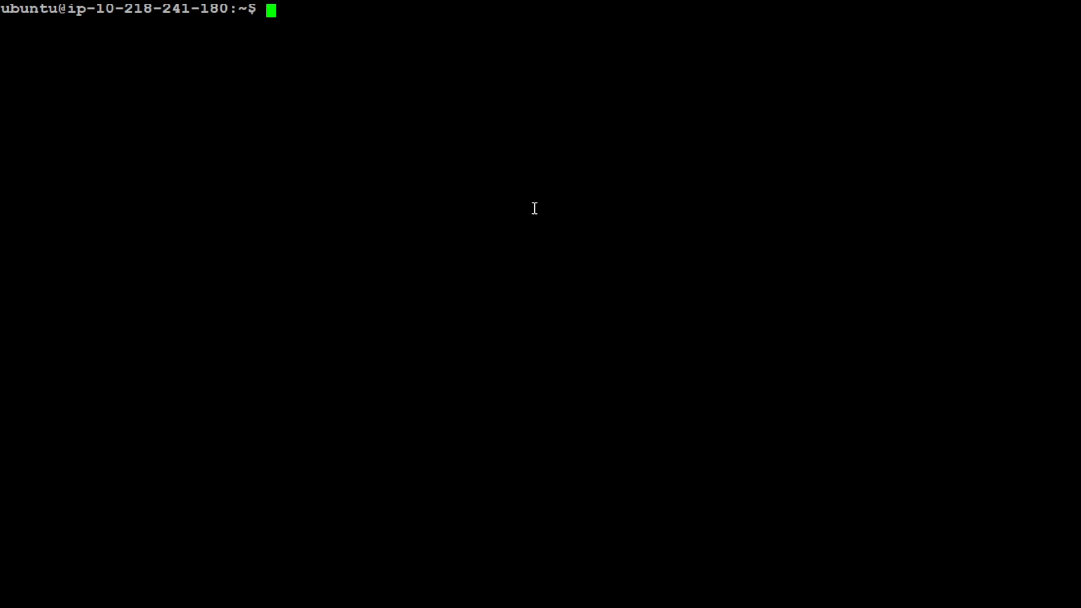
{"action": "type", "text": "docker ="}
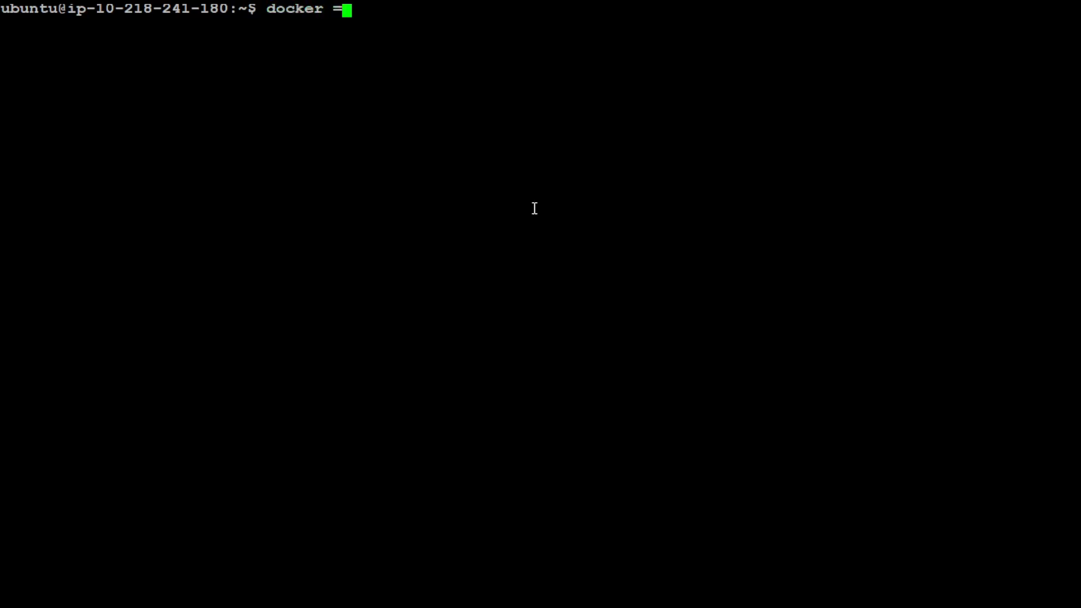
{"action": "type", "text": "-versio"}
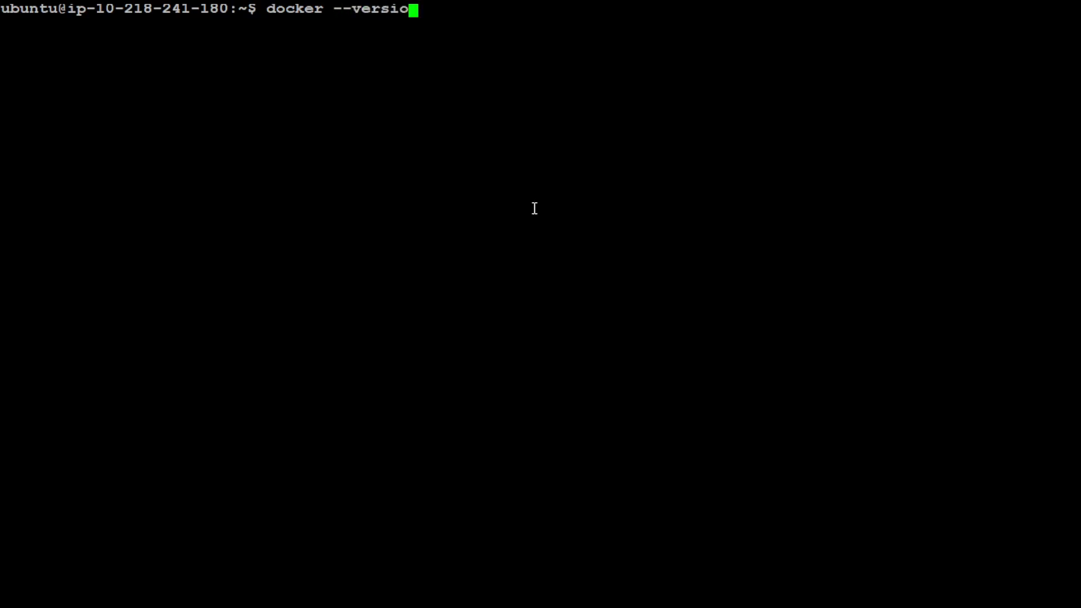
{"action": "key", "text": "Return"}
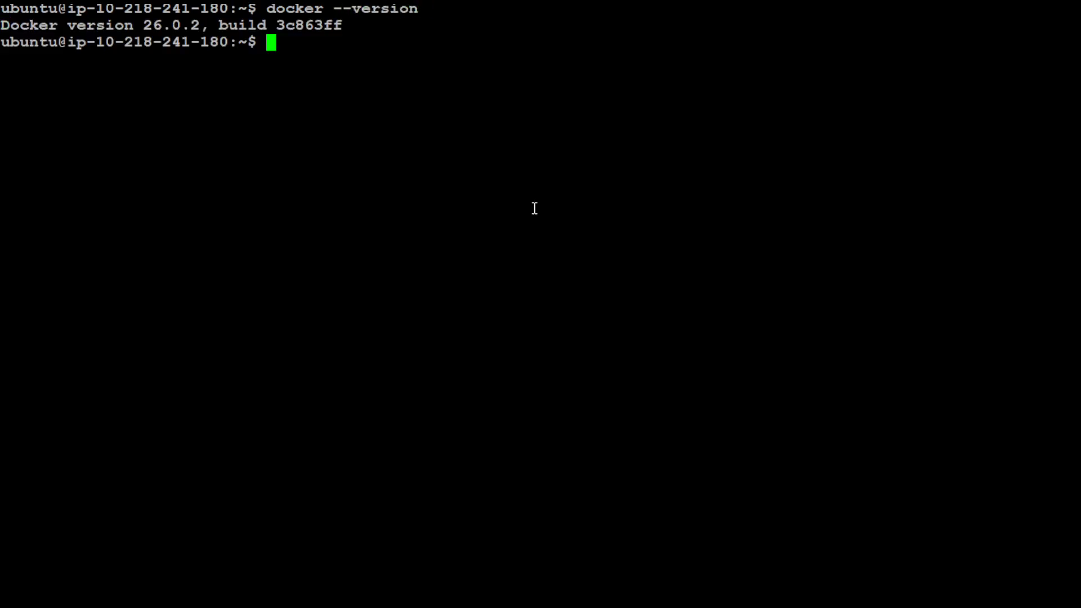
{"action": "type", "text": "docker compo"}
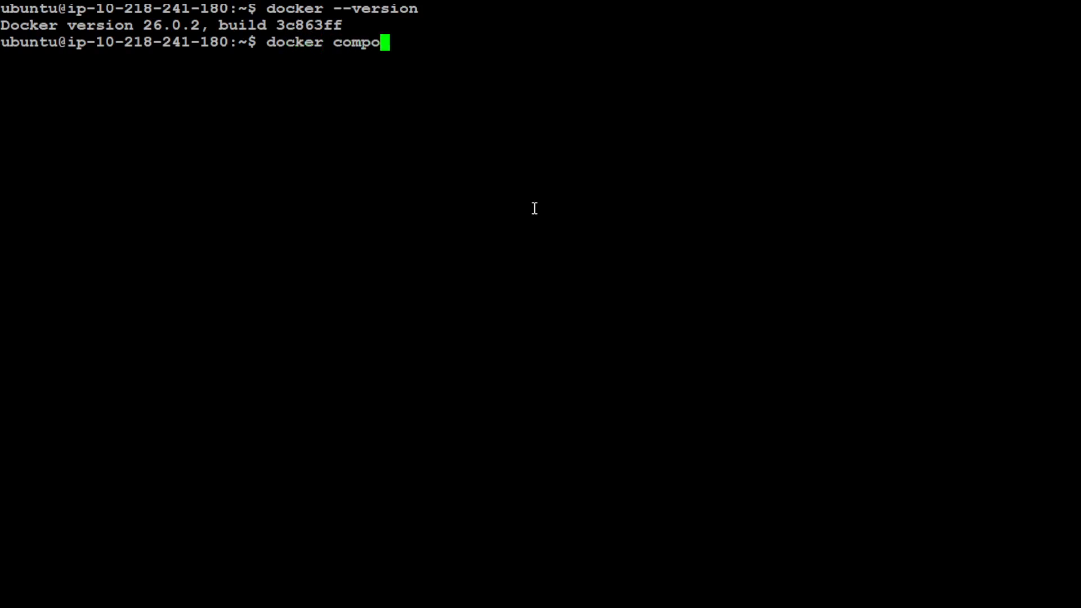
{"action": "key", "text": "Return"}
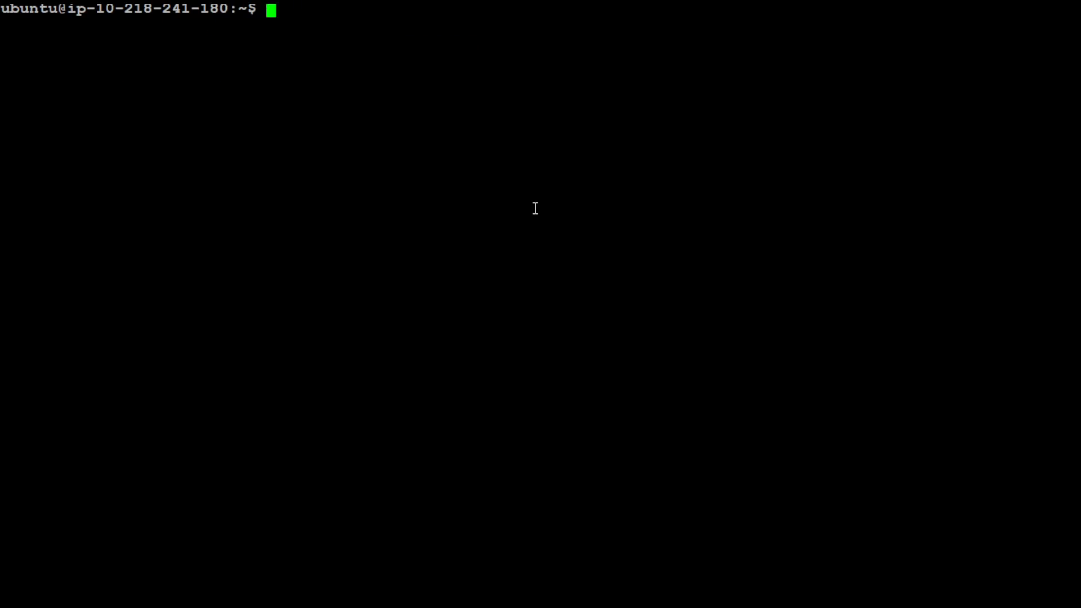
{"action": "type", "text": "git clone https://github.com/datvodinh/rag-chatbot.git"}
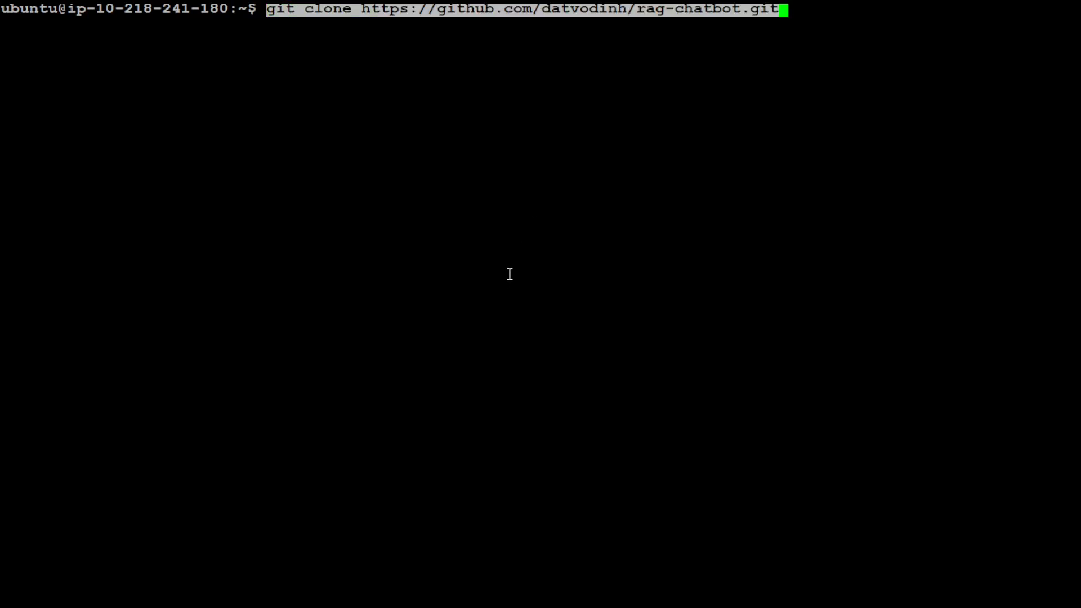
{"action": "key", "text": "Return"}
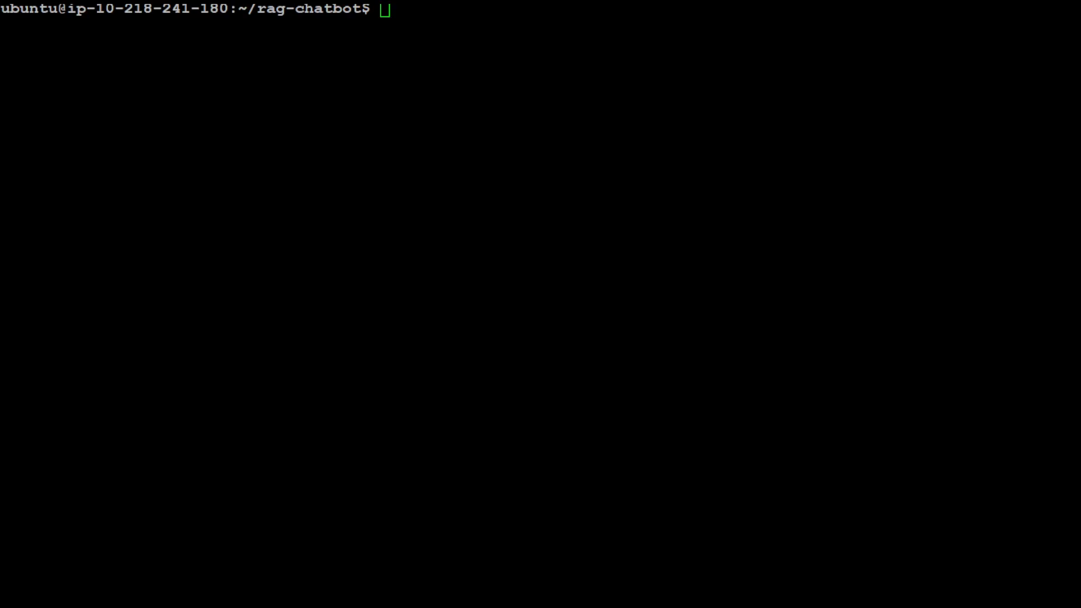
Run docker compose up --build inside rag-chatbot to build and start the containers
{"action": "type", "text": "docker compose up --build"}
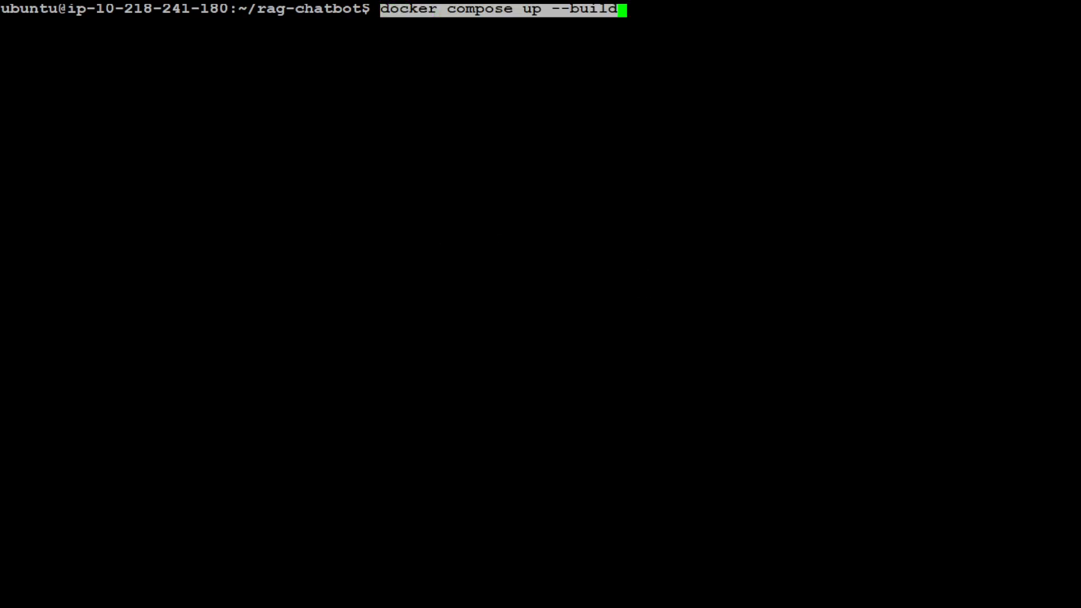
{"action": "mouse_move", "coordinate": [733, 251]}
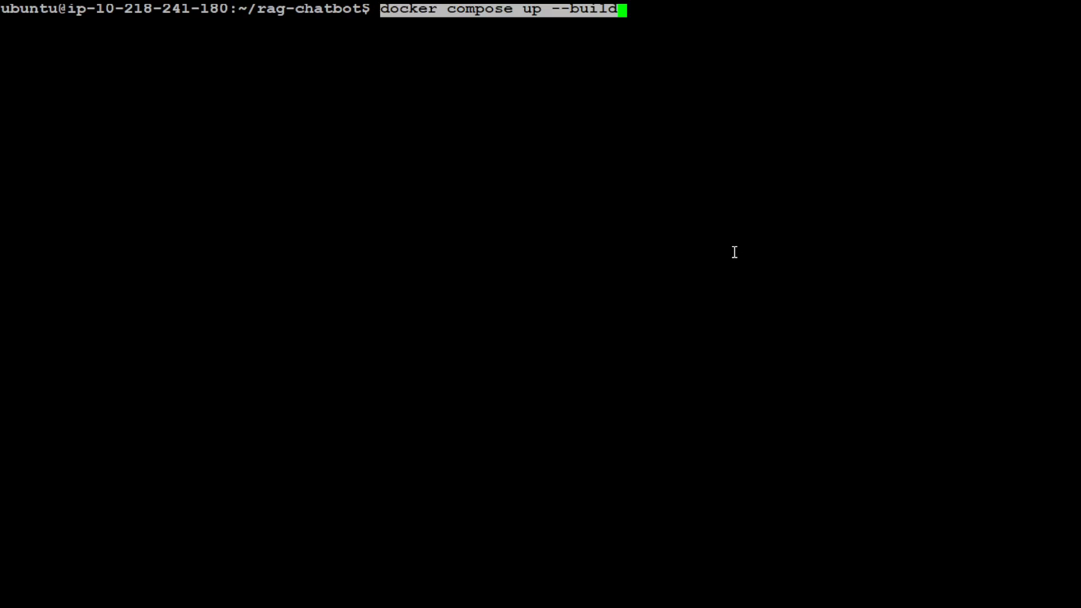
{"action": "key", "text": "Return"}
{"action": "type", "text": "cd rag-chatbot/"}
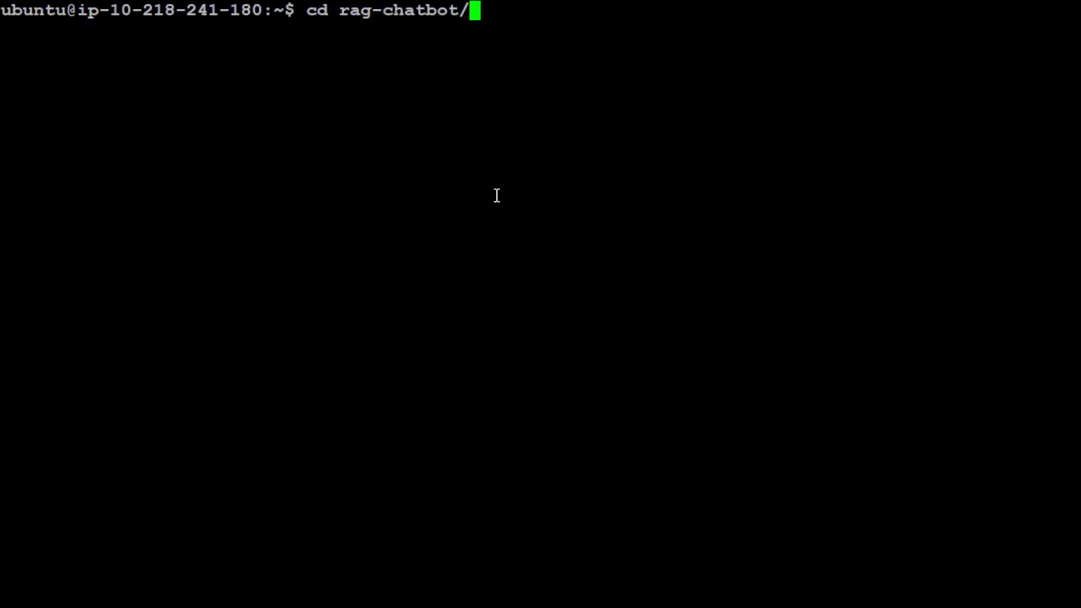
Enter rag-chatbot and source ./scripts/install.sh to install the Python dependencies
{"action": "key", "text": "Return"}
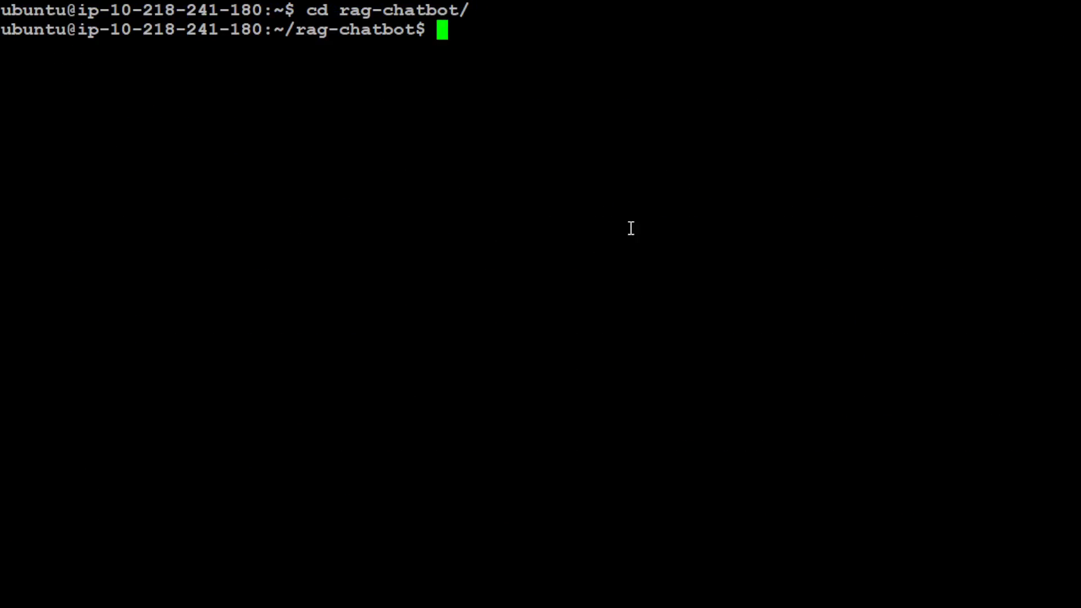
{"action": "type", "text": "source ./scripts/install.sh"}
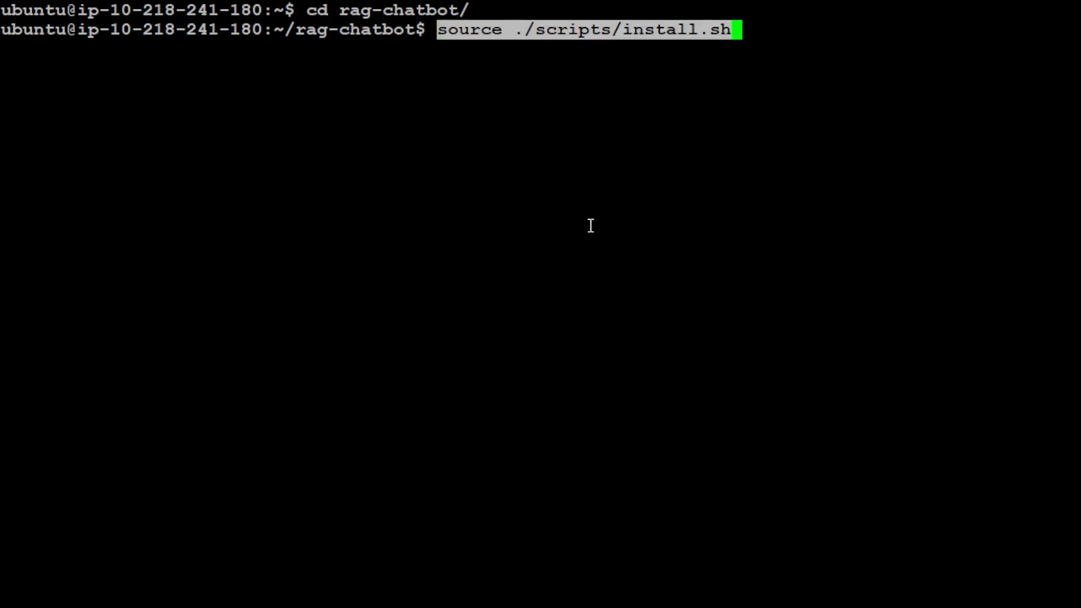
{"action": "mouse_move", "coordinate": [736, 157]}
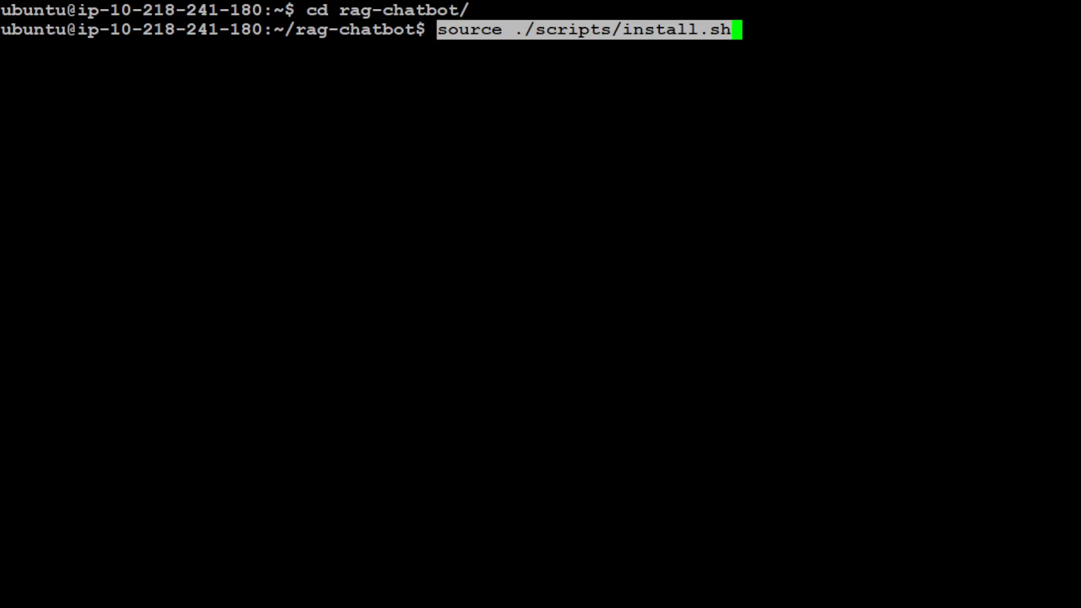
{"action": "key", "text": "Return"}
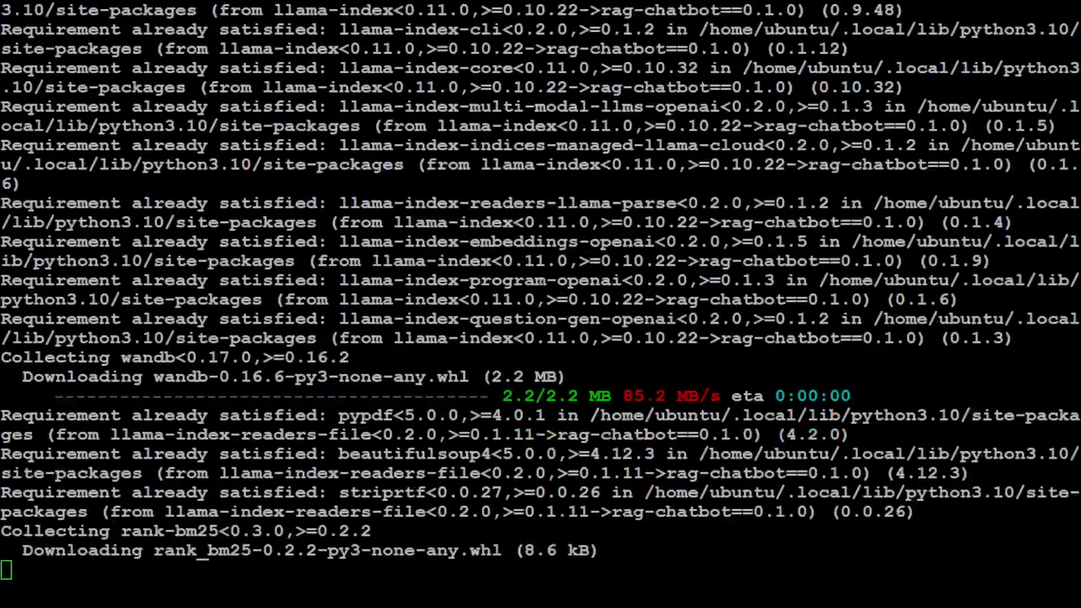
{"action": "scroll", "scroll_direction": "down", "scroll_amount": 3}
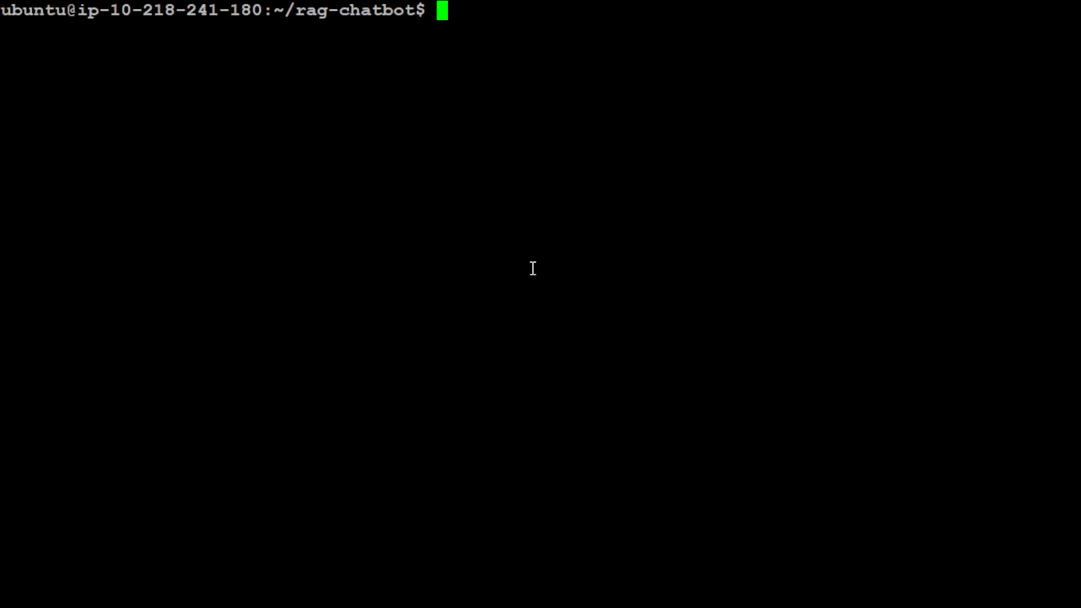
Source ./scripts/run.sh to launch the chatbot, hitting a PermissionError on its log file
{"action": "type", "text": "source ./scripts/run.sh"}
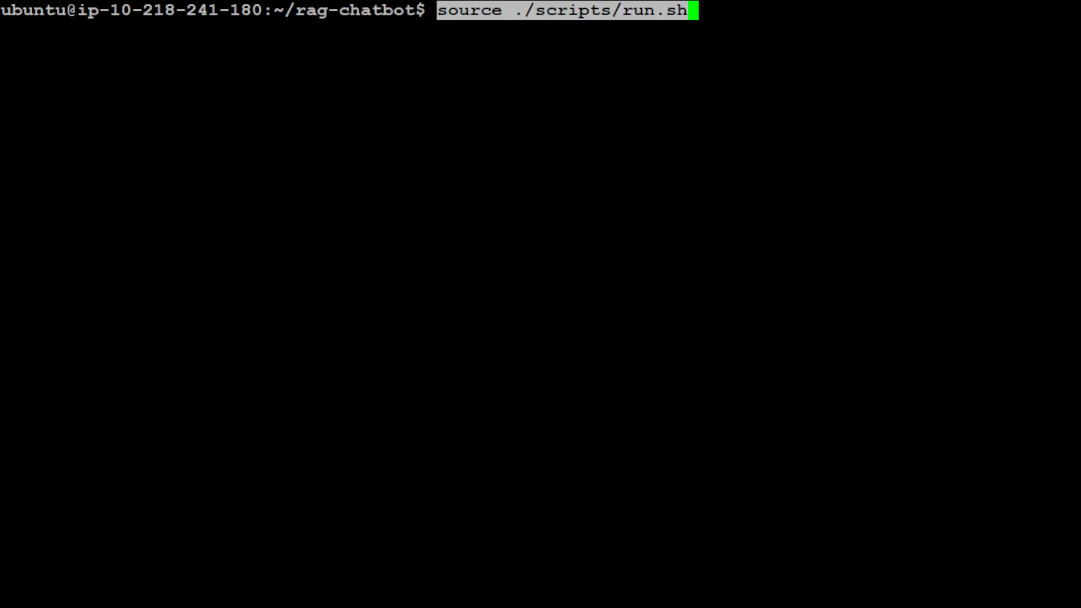
{"action": "key", "text": "Return"}
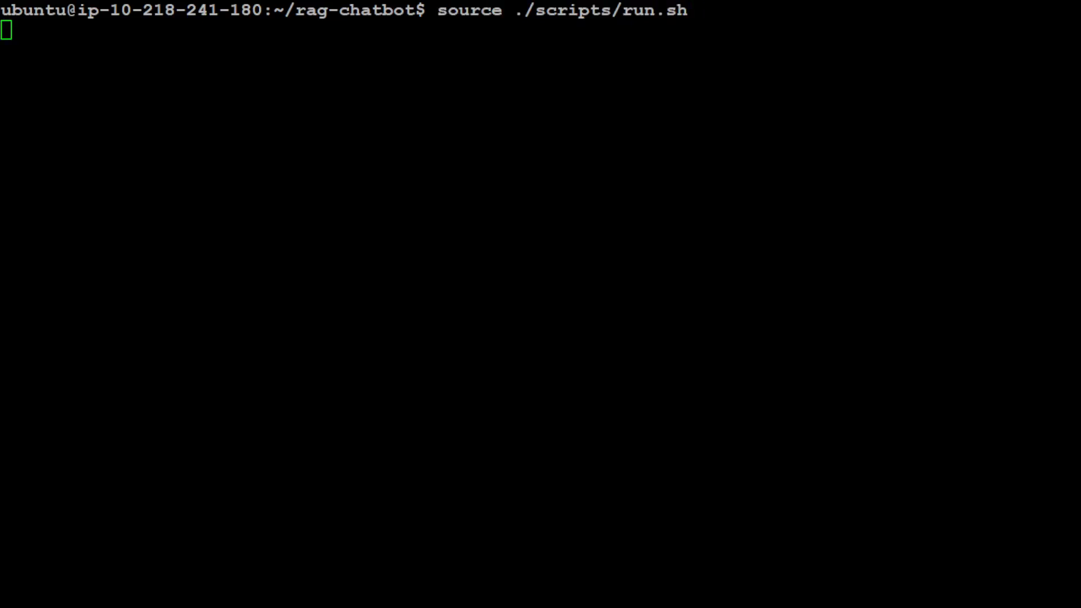
{"action": "key", "text": "Return"}
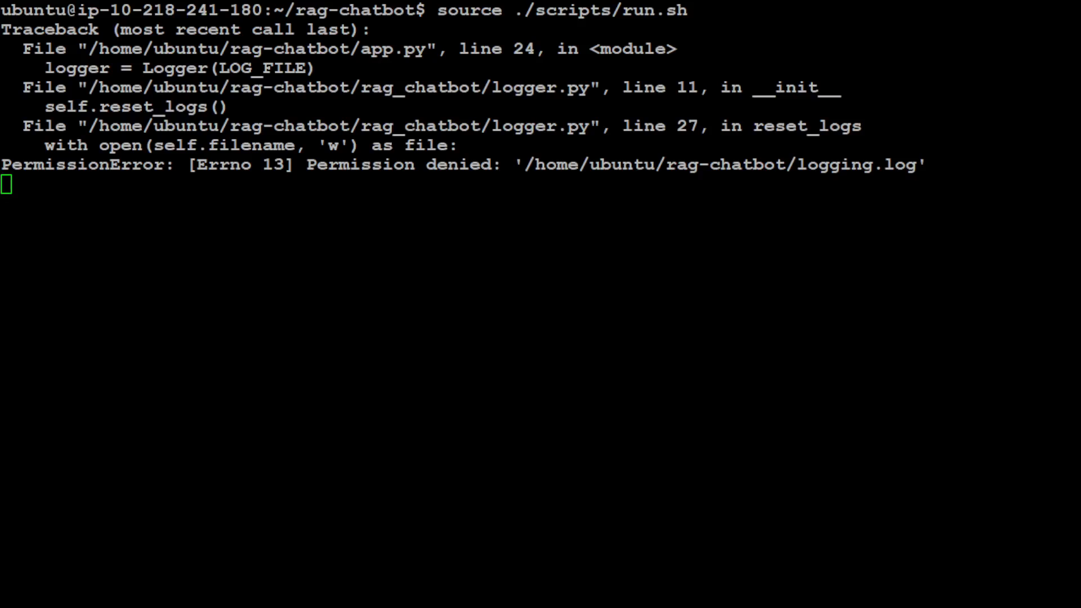
{"action": "key", "text": "Return"}
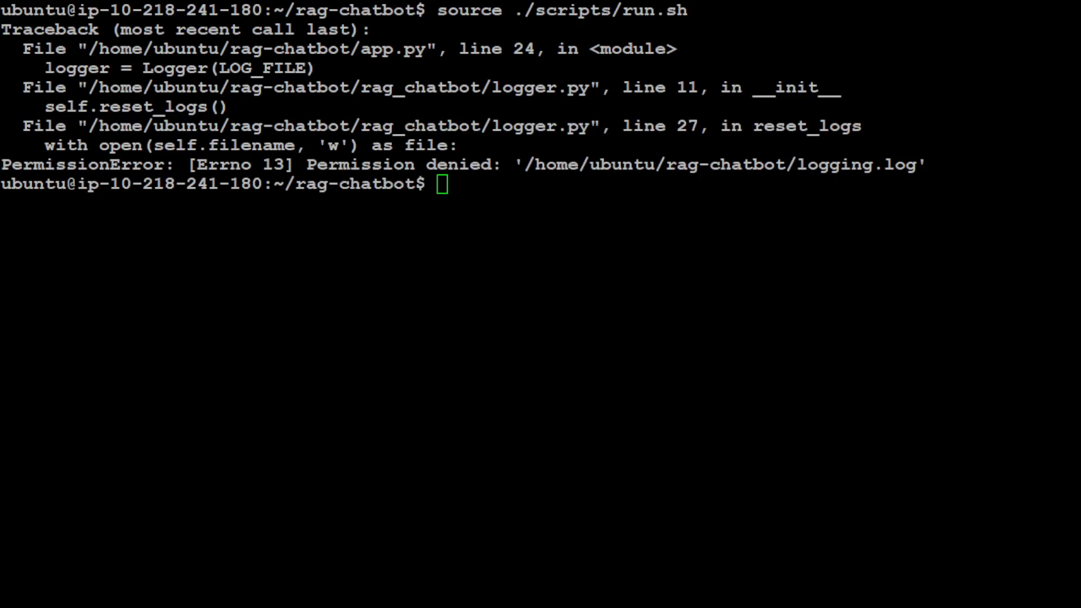
Make ./scripts/run.sh executable with chmod a+x so the chatbot web UI comes up
{"action": "type", "text": "chmod a+x ./scripts/run.sh"}
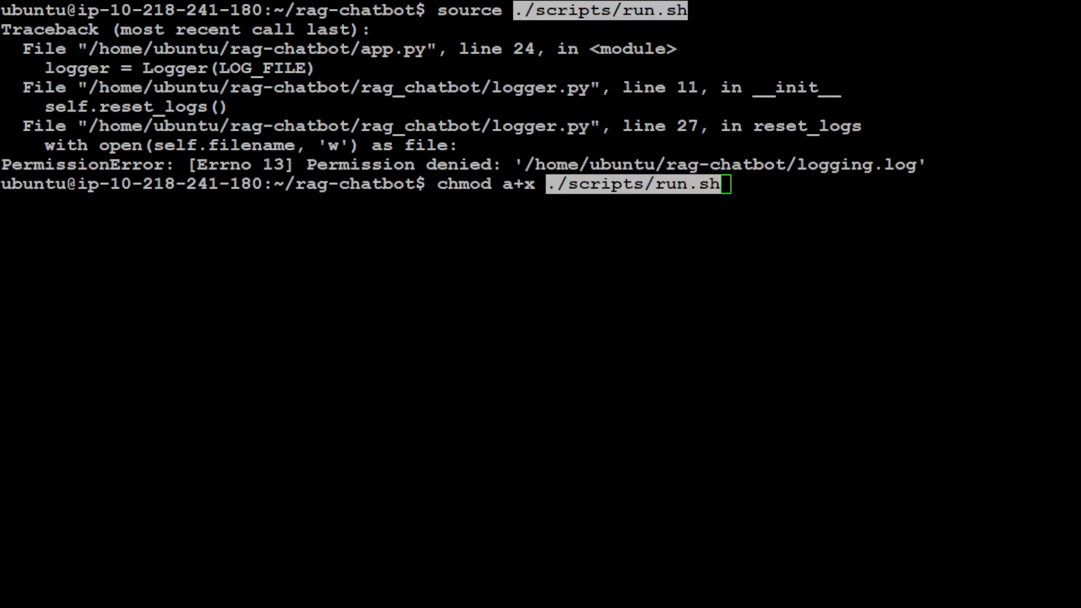
{"action": "key", "text": "Return"}
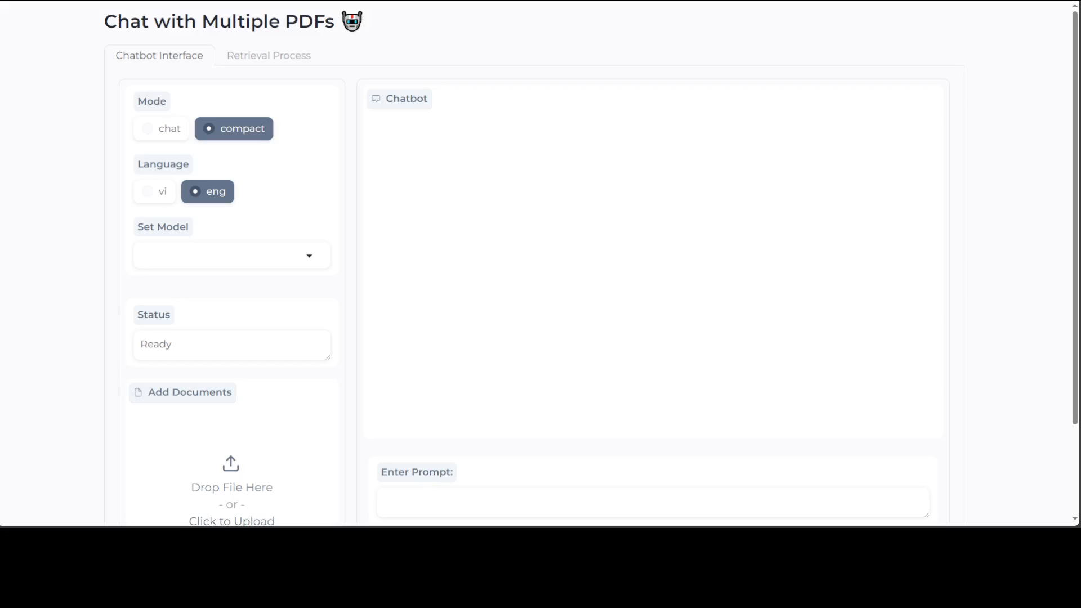
Keep the answer mode on compact and select llama3:8b-instruct-q6_K as the model
{"action": "left_click", "coordinate": [161, 129]}
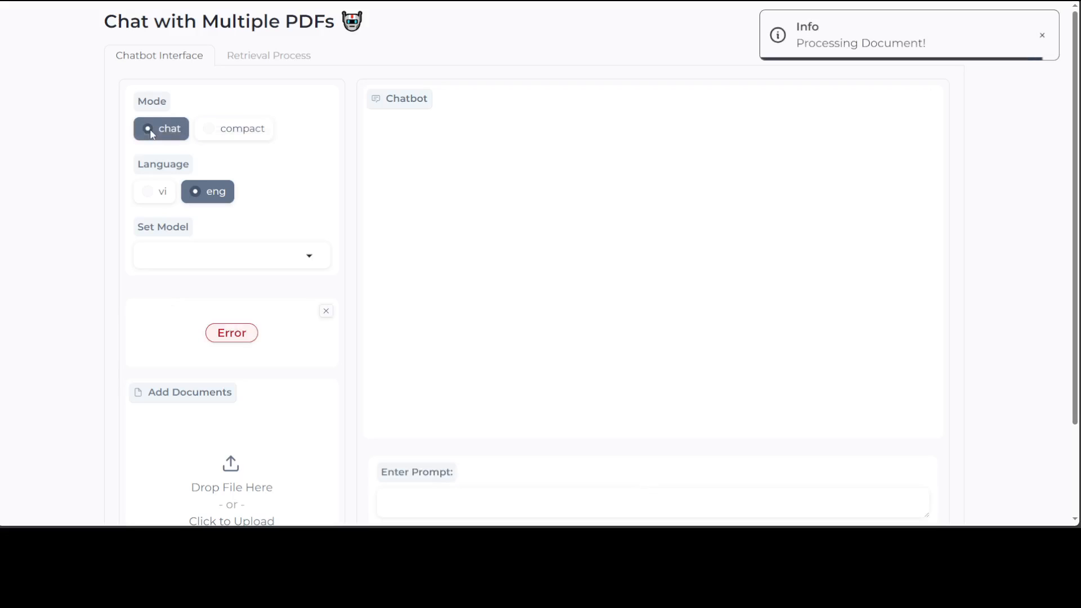
{"action": "left_click", "coordinate": [242, 129]}
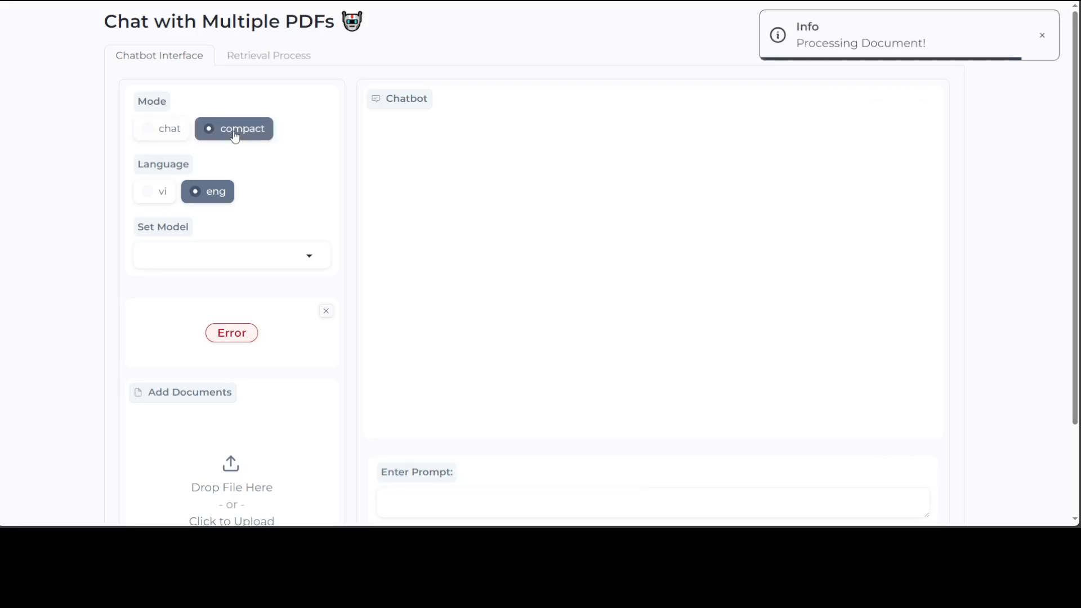
{"action": "mouse_move", "coordinate": [291, 257]}
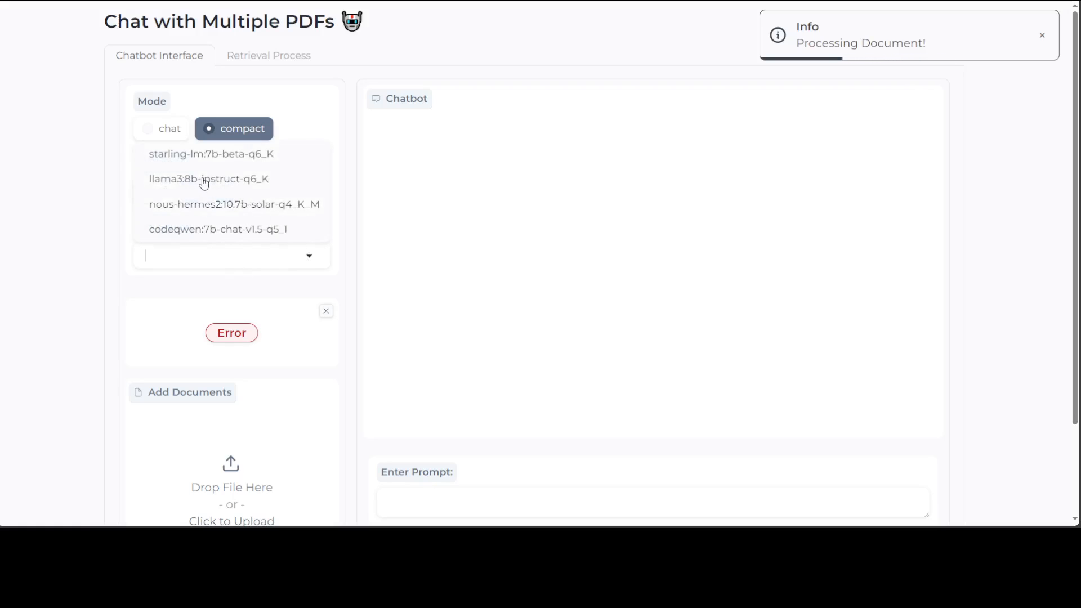
{"action": "left_click", "coordinate": [208, 179]}
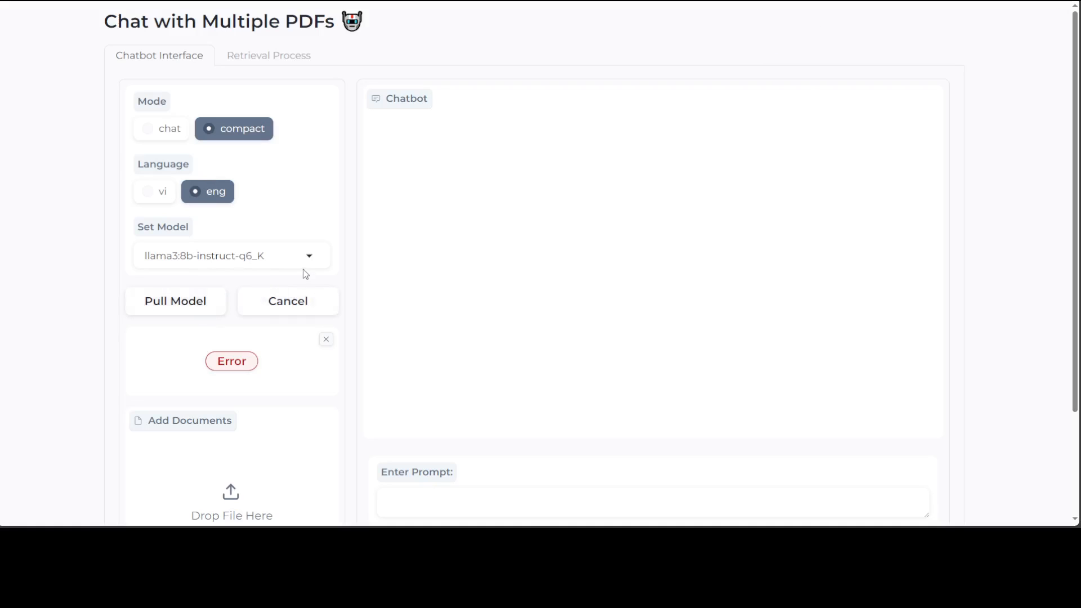
Pull the llama3:8b-instruct-q6_K model, starting its download at 0%
{"action": "left_click", "coordinate": [176, 300]}
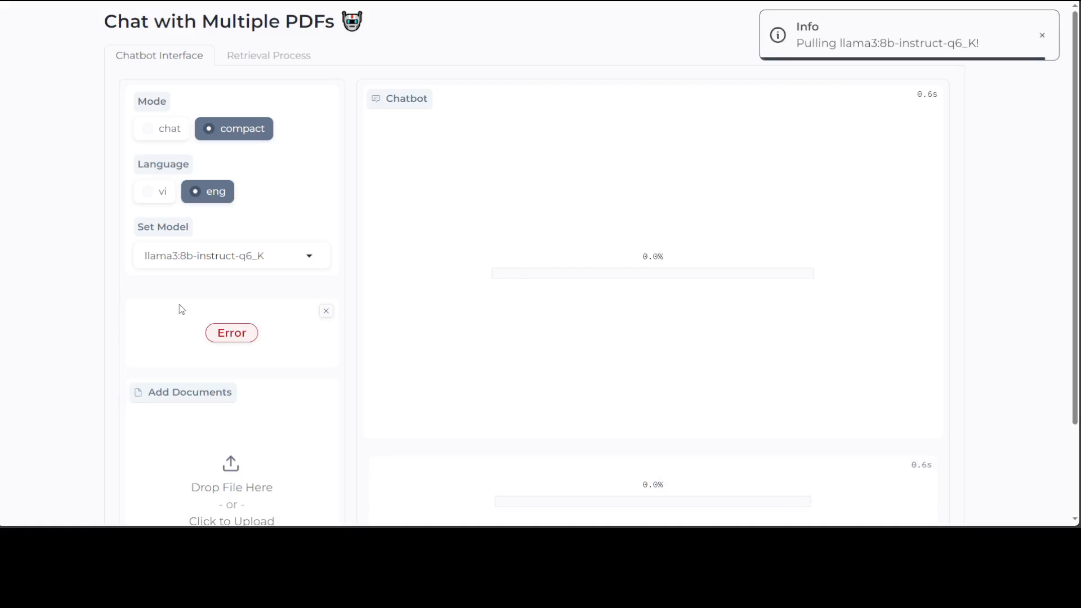
{"action": "mouse_move", "coordinate": [956, 99]}
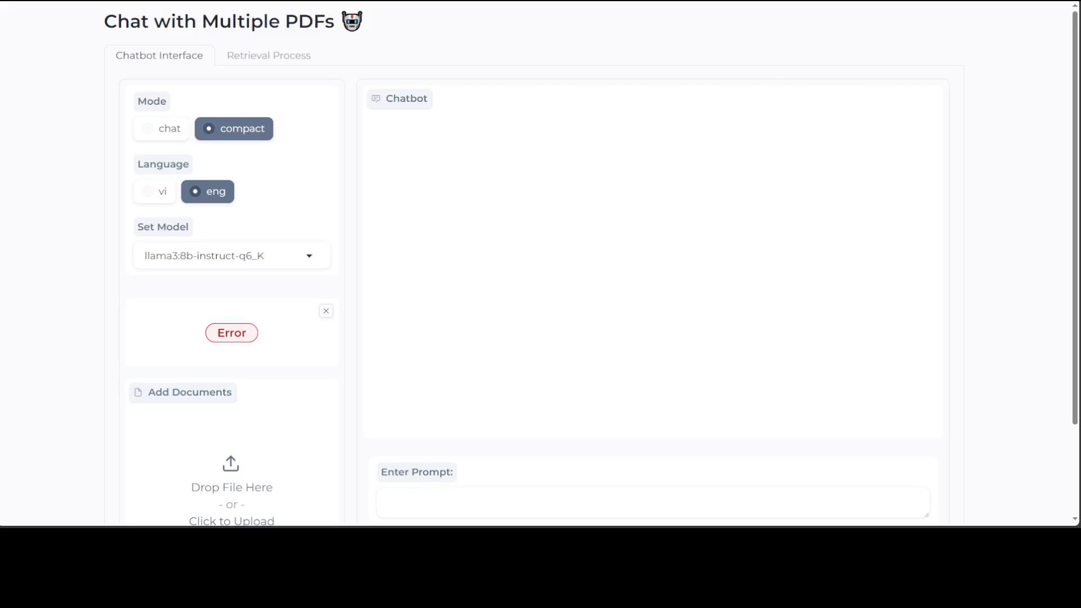
Upload mypdf.pdf through Add Documents and let it process to Completed status
{"action": "scroll", "scroll_direction": "down", "scroll_amount": 3}
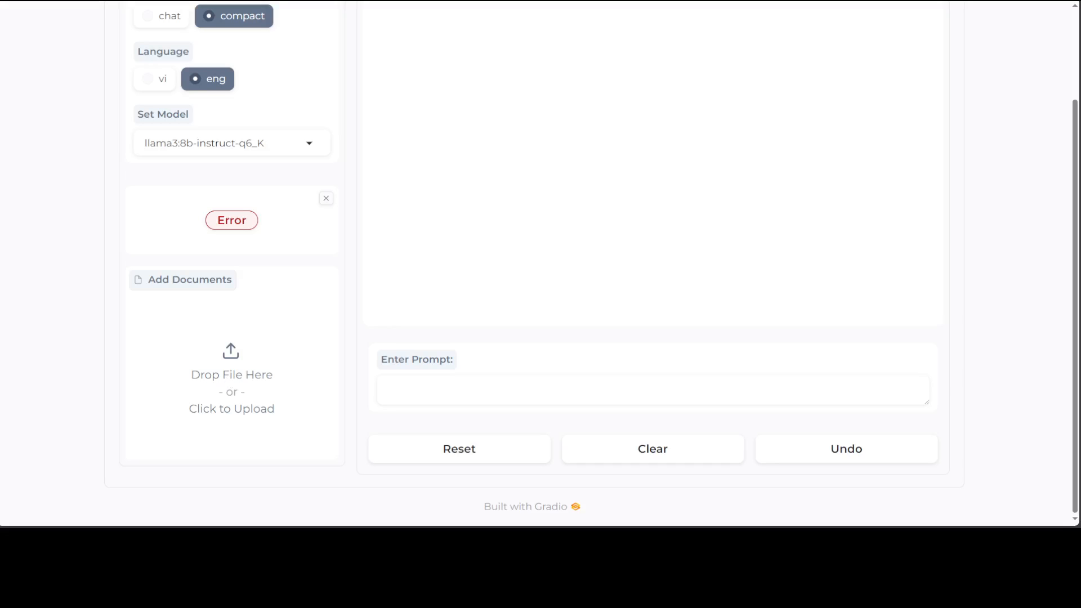
{"action": "left_click", "coordinate": [232, 374]}
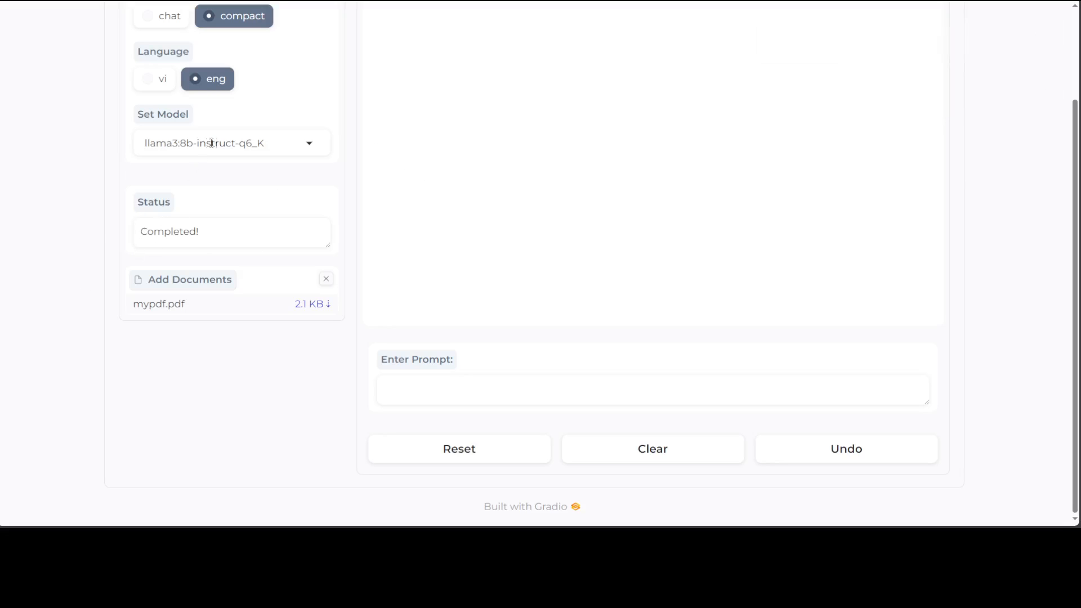
Ask the chatbot 'Who is Fahd Mirza' in the Enter Prompt box and send it
{"action": "scroll", "scroll_direction": "up", "scroll_amount": 3}
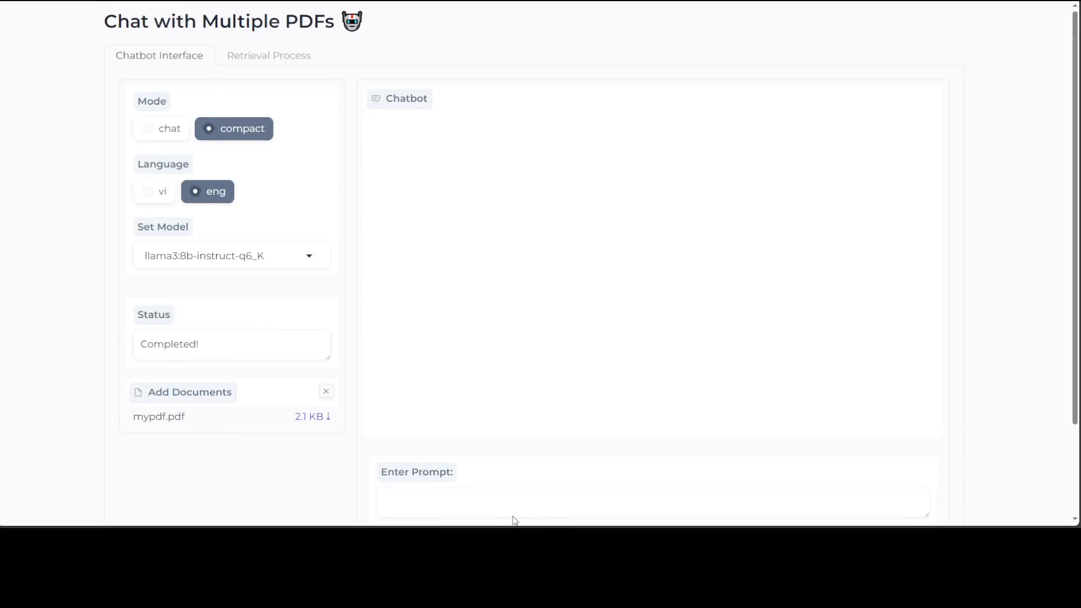
{"action": "type", "text": "W"}
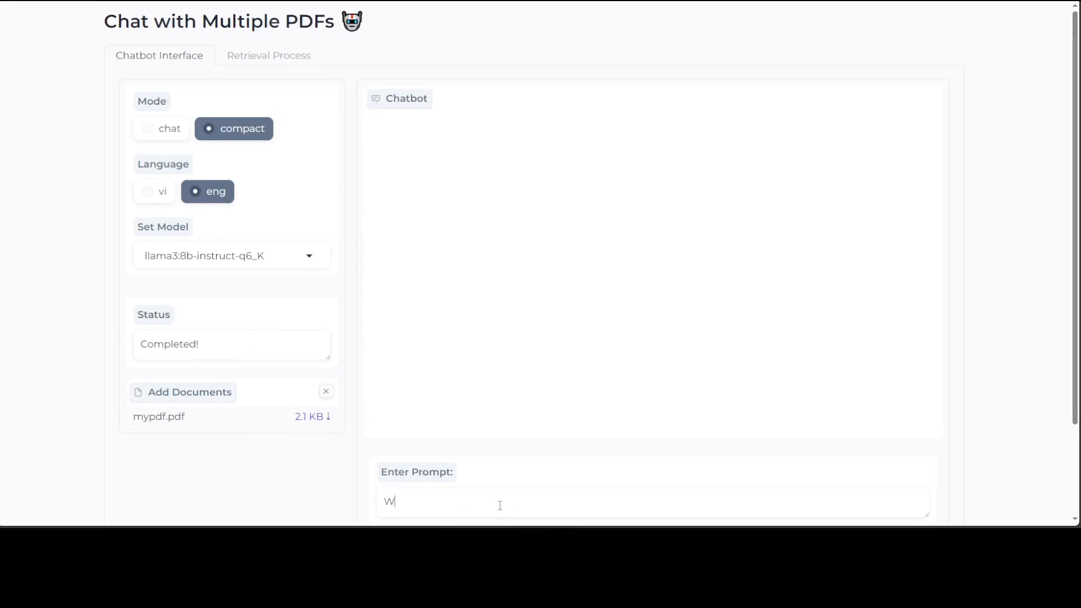
{"action": "type", "text": "ho is Fahd MIR"}
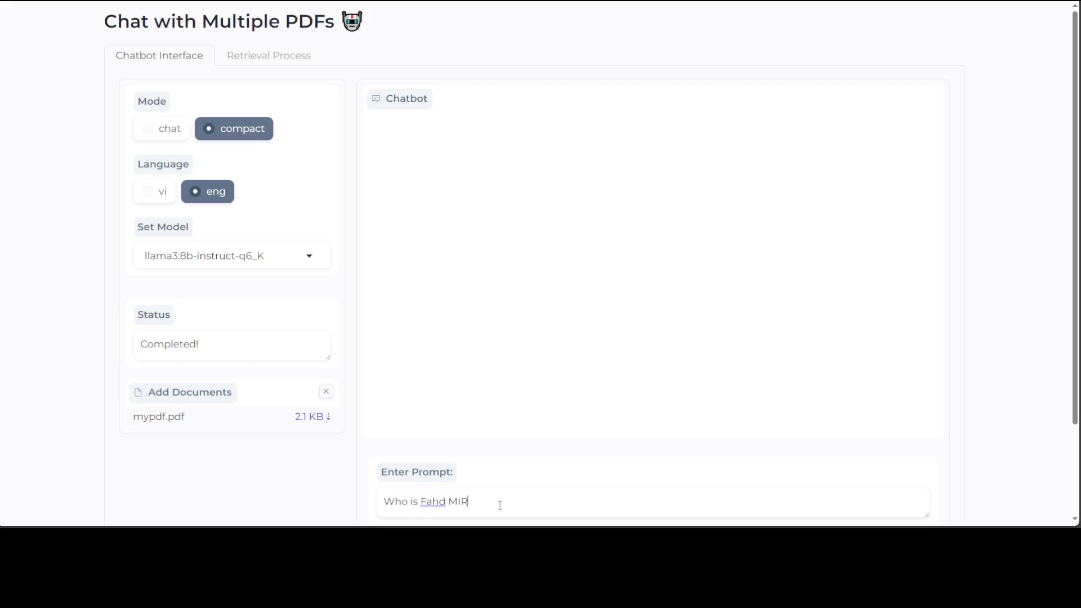
{"action": "type", "text": "Mirza"}
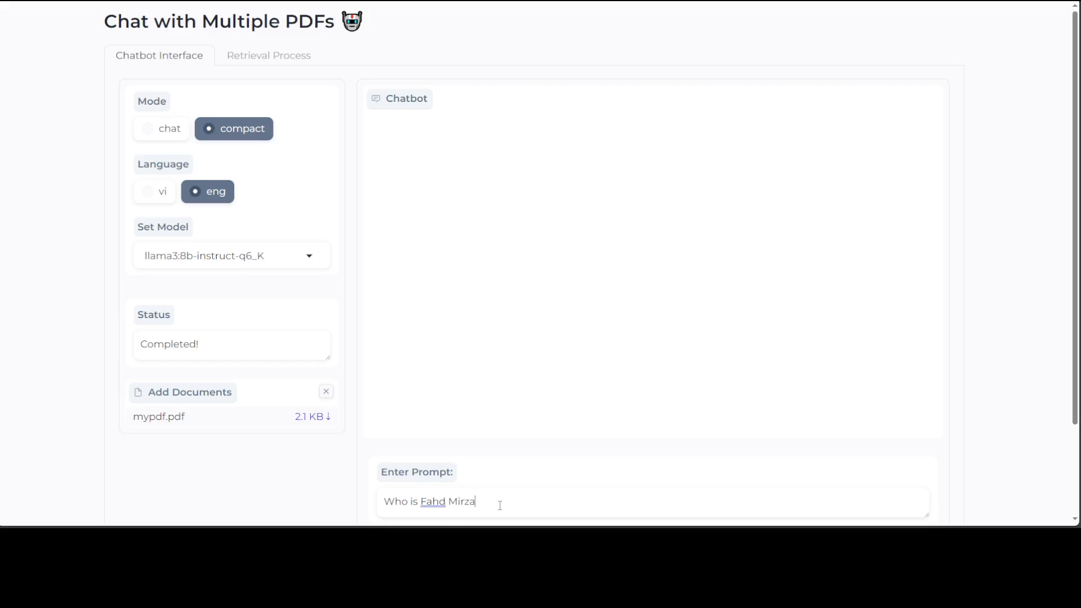
{"action": "key", "text": "Return"}
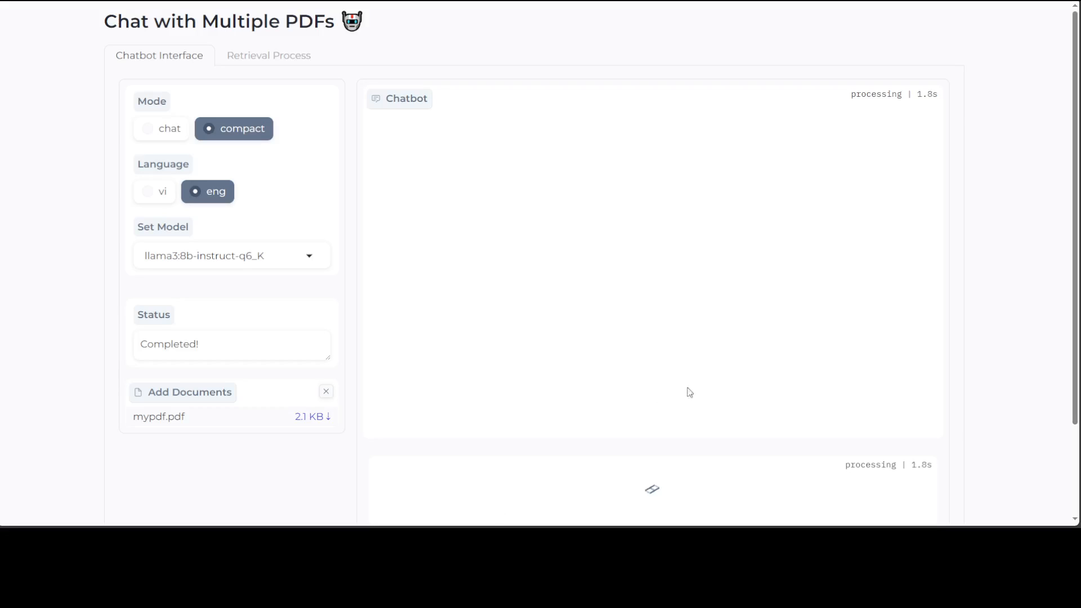
{"action": "scroll", "scroll_direction": "down", "scroll_amount": 3}
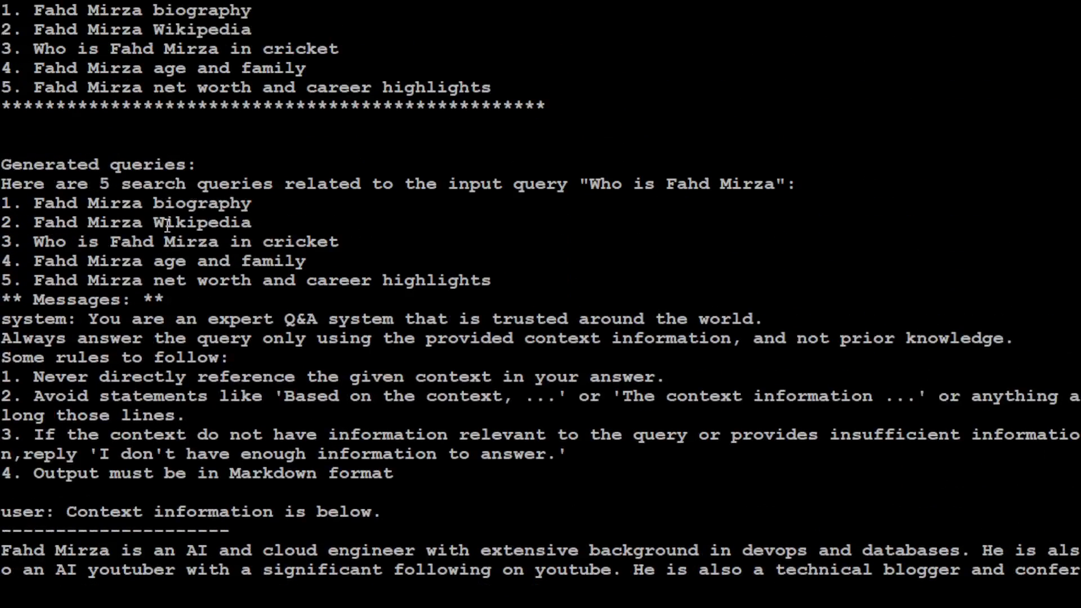
{"action": "mouse_move", "coordinate": [355, 249]}
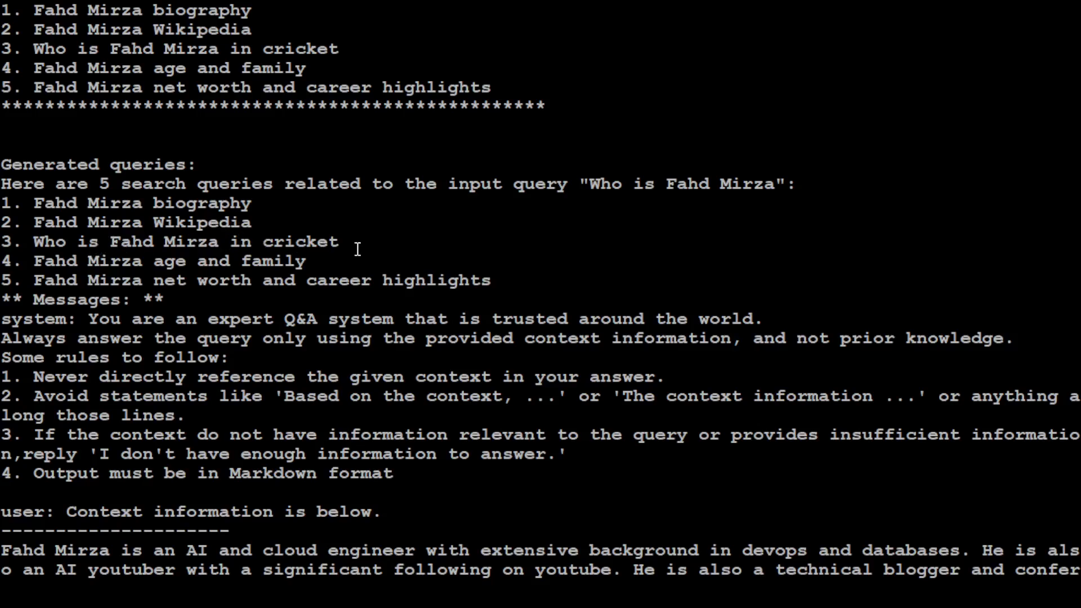
{"action": "mouse_move", "coordinate": [355, 338]}
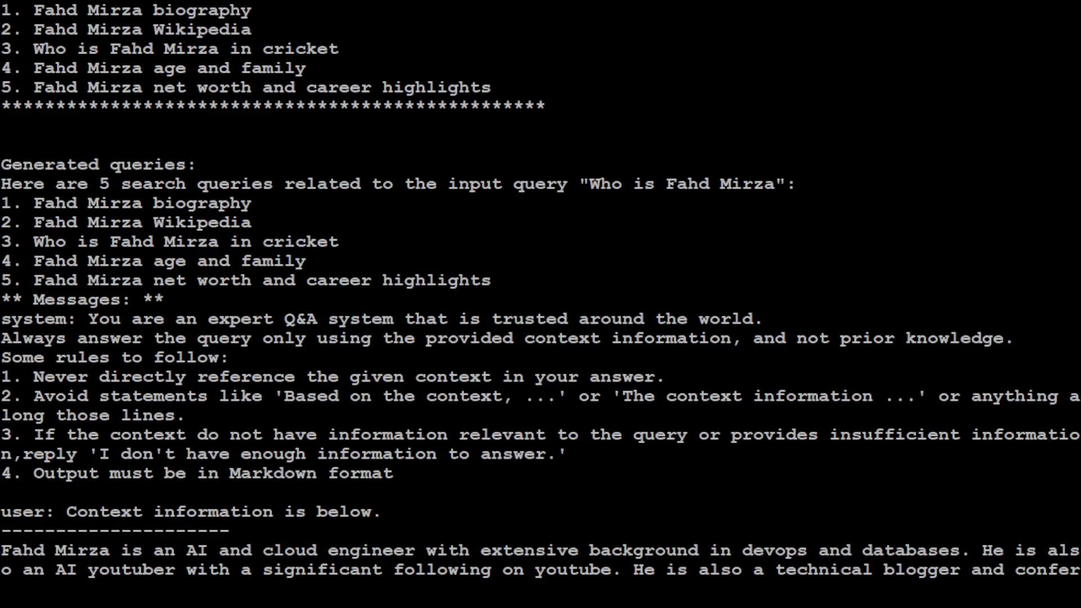
Scroll the server log to the Response section describing him as an AI and cloud engineer
{"action": "scroll", "scroll_direction": "down", "scroll_amount": 3}
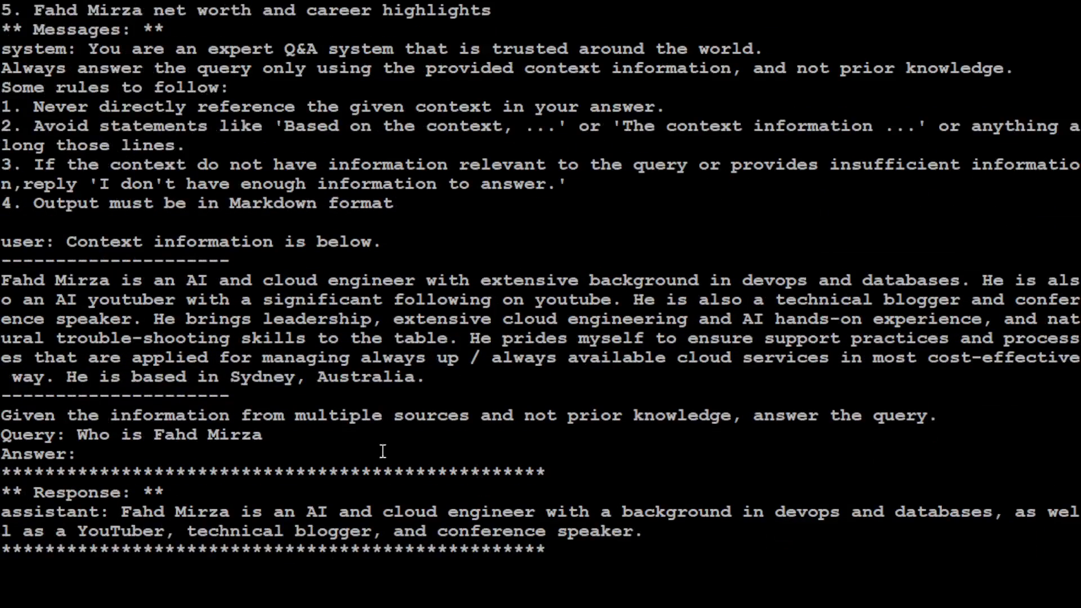
{"action": "mouse_move", "coordinate": [334, 481]}
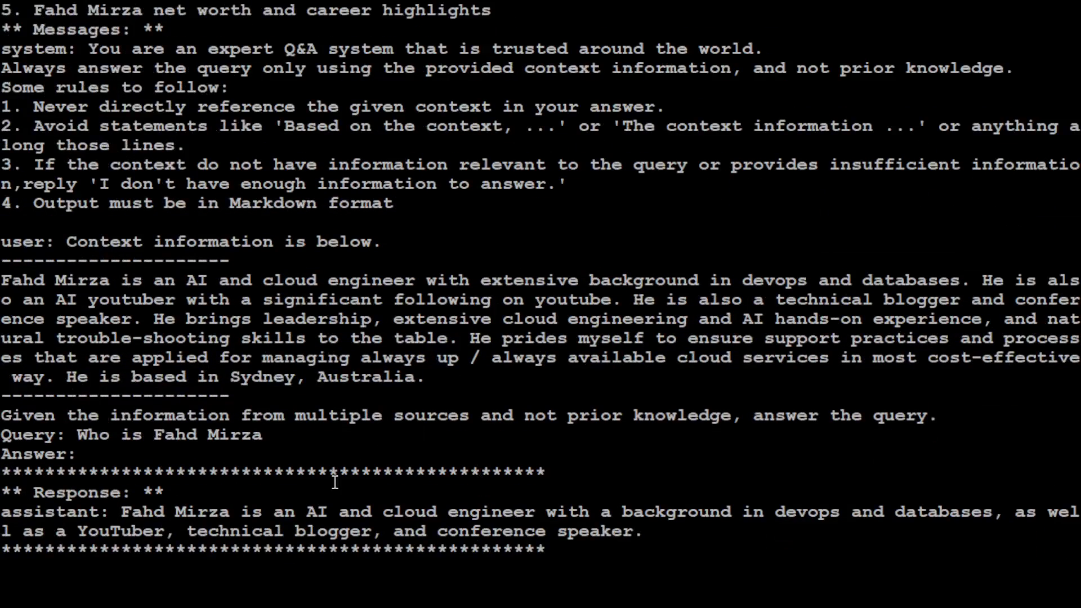
{"action": "mouse_move", "coordinate": [517, 514]}
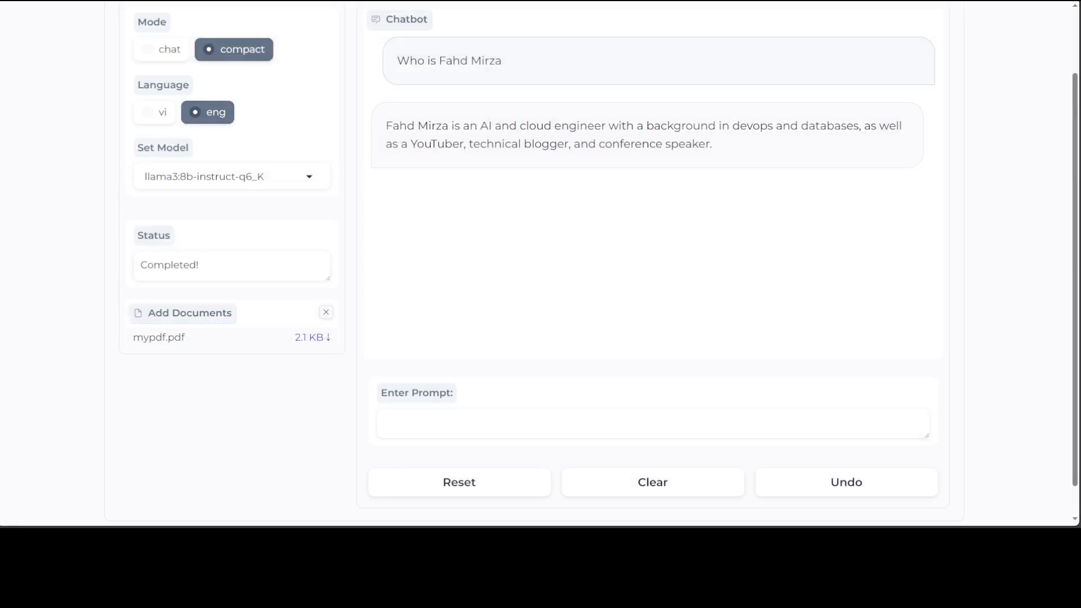
Scroll the Chatbot panel to the answer calling him an AI and cloud engineer, YouTuber and speaker
{"action": "scroll", "scroll_direction": "up", "scroll_amount": 3}
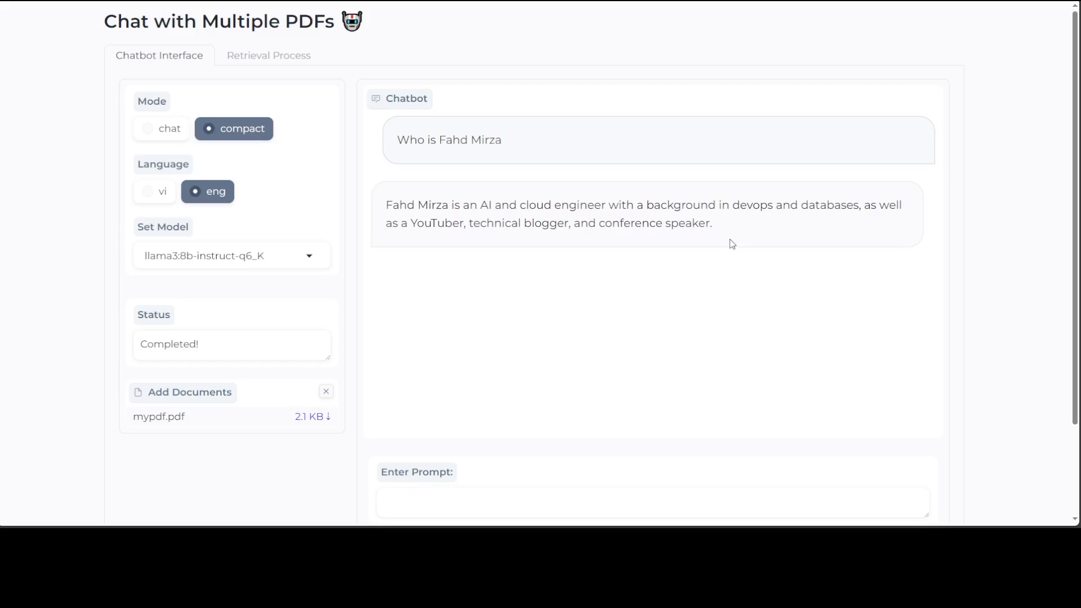
{"action": "mouse_move", "coordinate": [172, 268]}
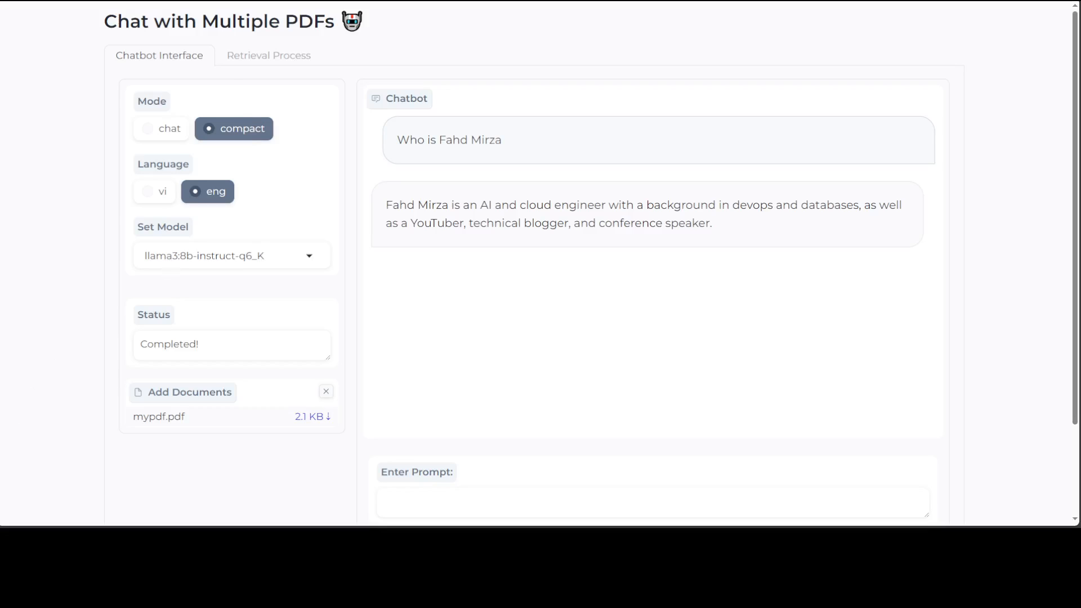
{"action": "mouse_move", "coordinate": [732, 21]}
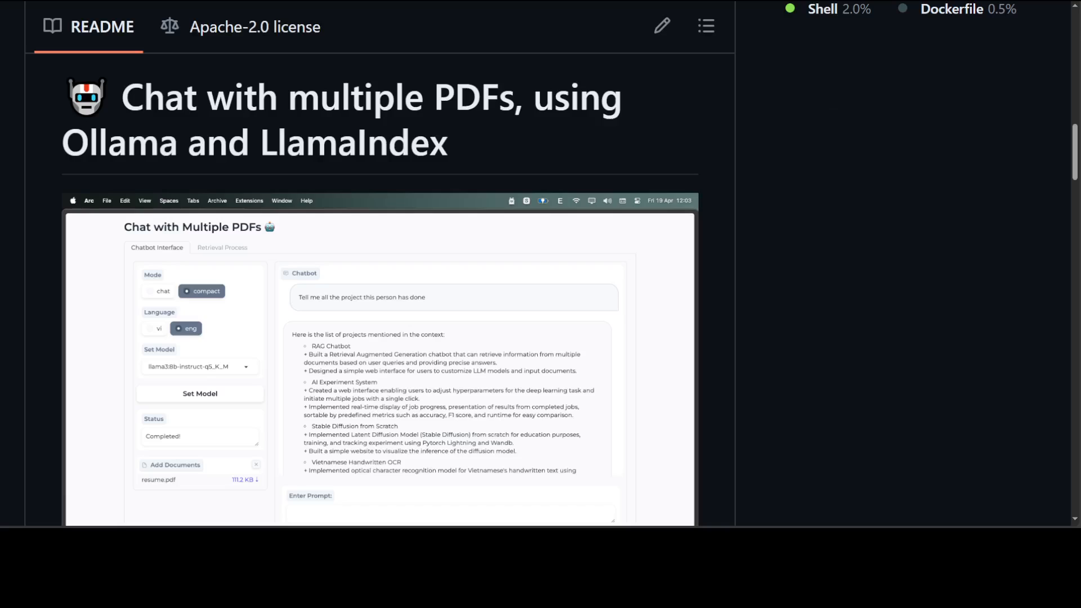
{"action": "mouse_move", "coordinate": [875, 191]}
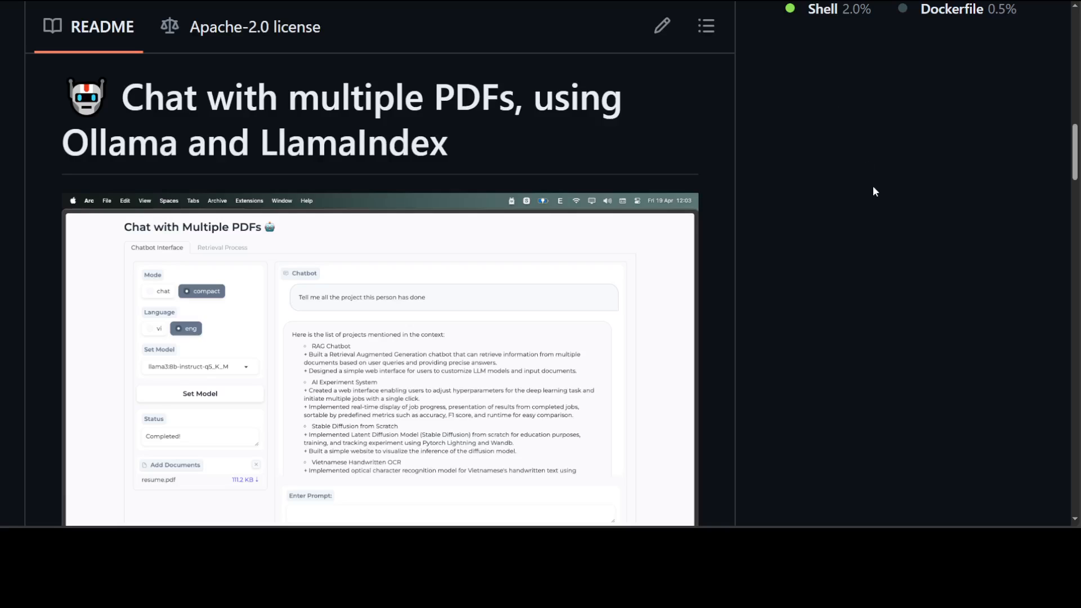